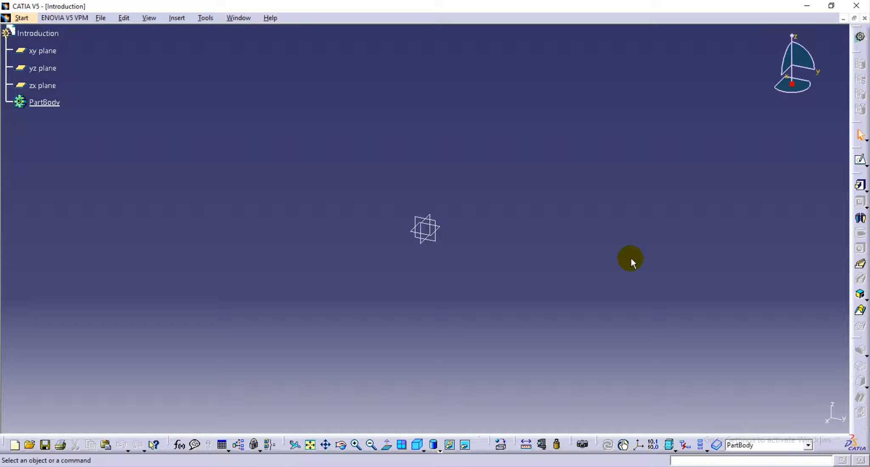
mouse_move(599, 259)
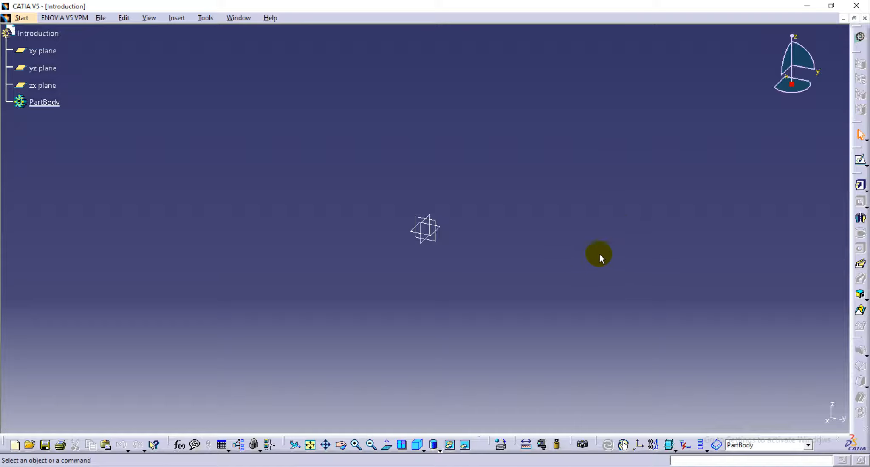
mouse_move(518, 199)
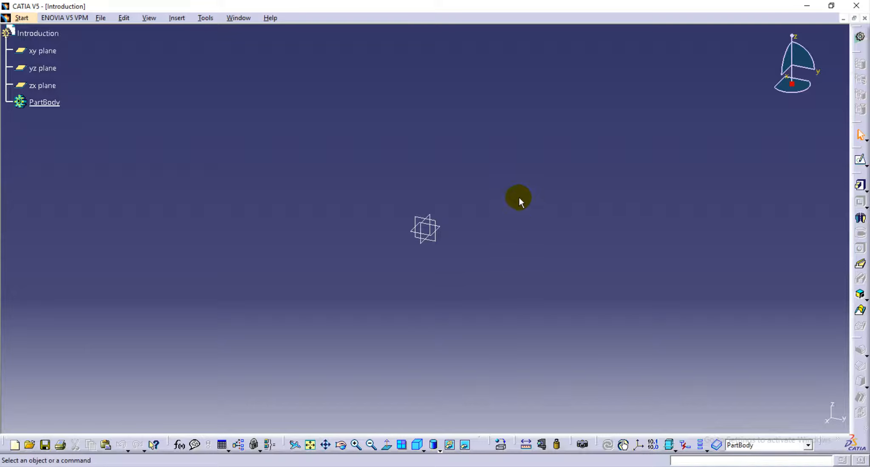
mouse_move(424, 139)
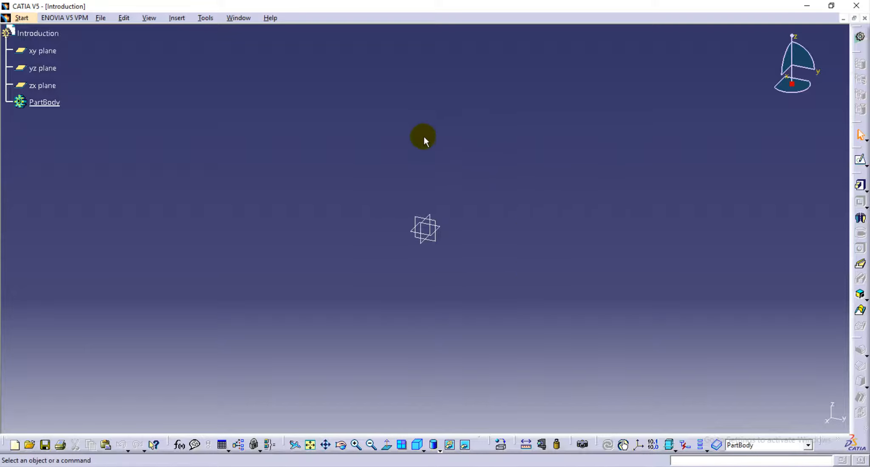
mouse_move(60, 26)
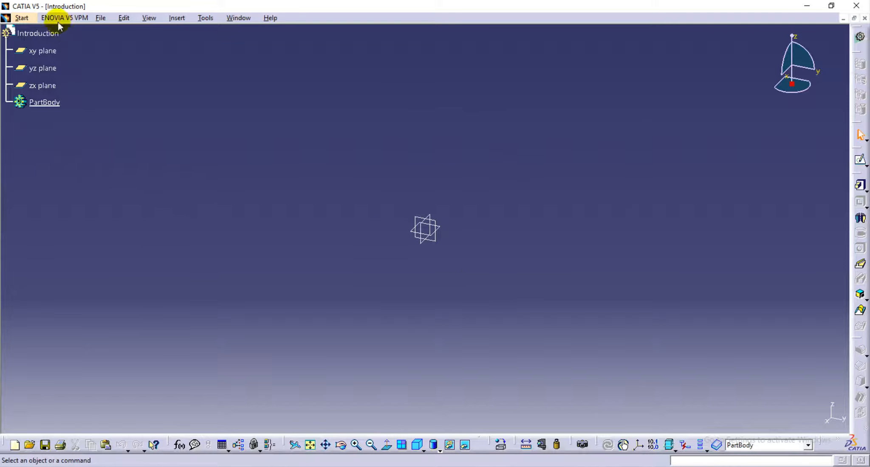
mouse_move(172, 239)
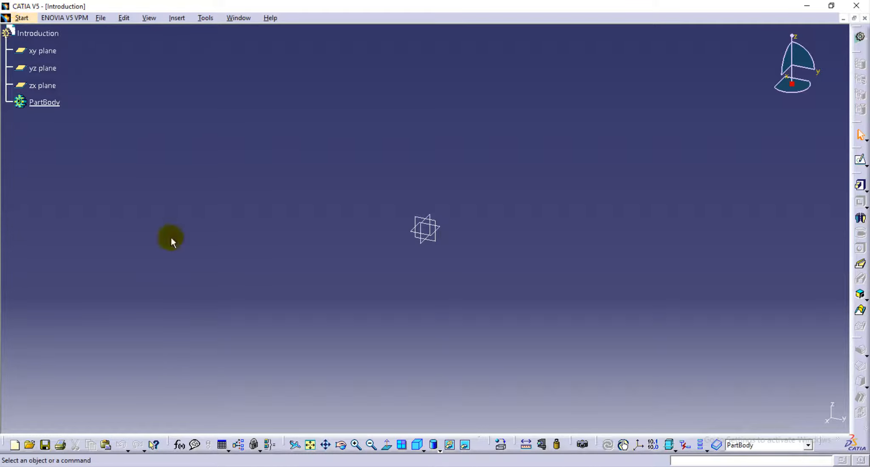
mouse_move(164, 200)
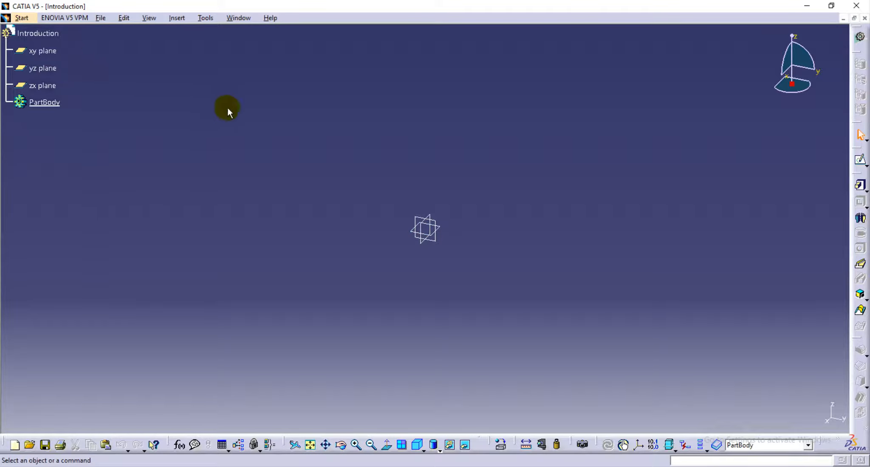
mouse_move(442, 229)
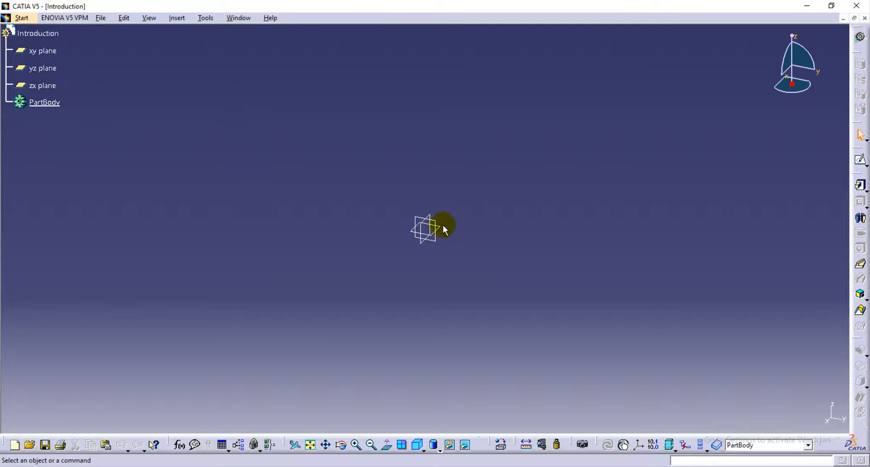
mouse_move(175, 69)
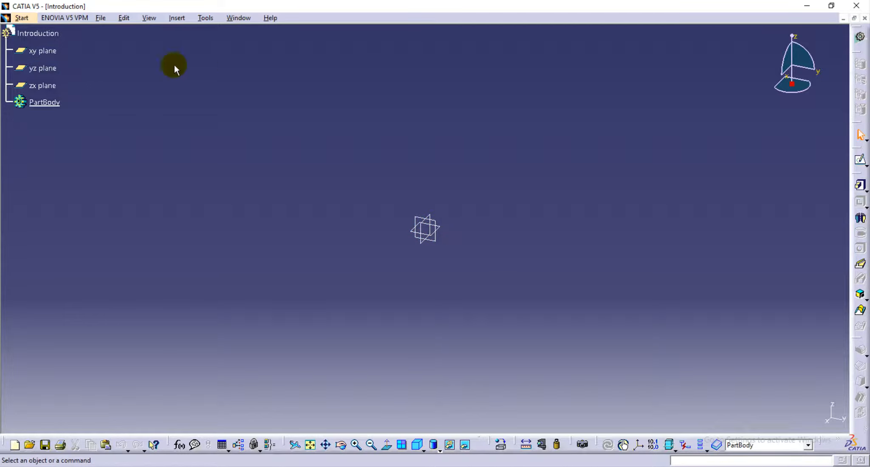
mouse_move(441, 228)
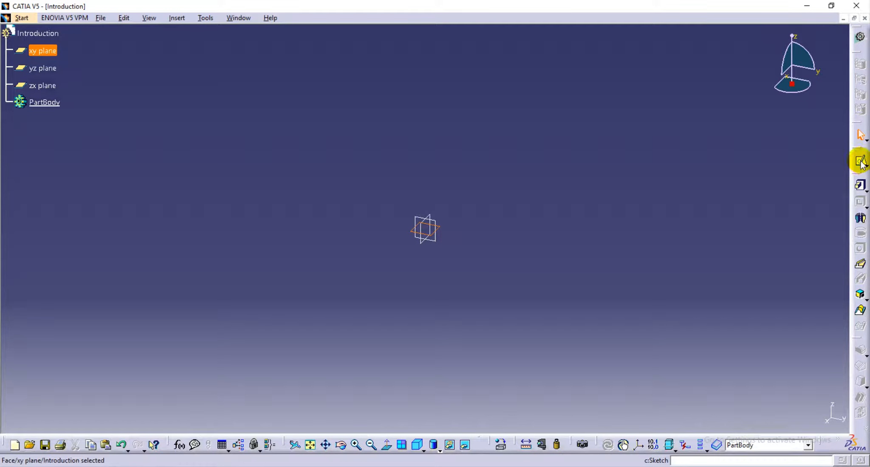
mouse_move(858, 161)
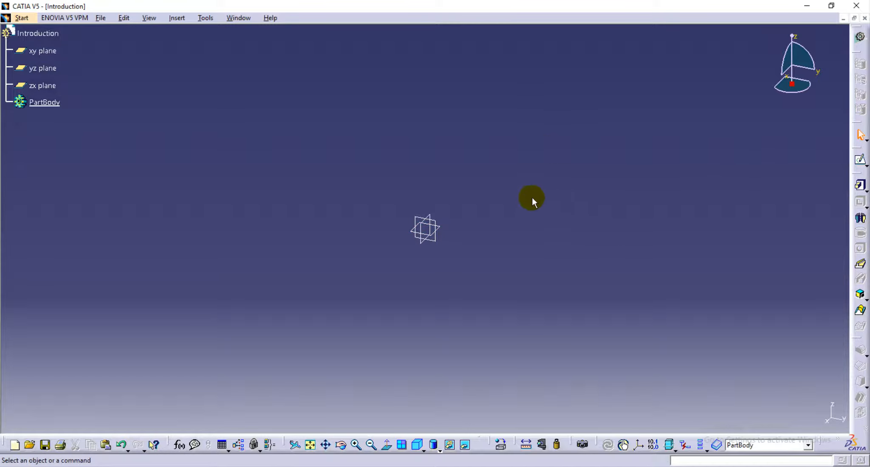
mouse_move(459, 148)
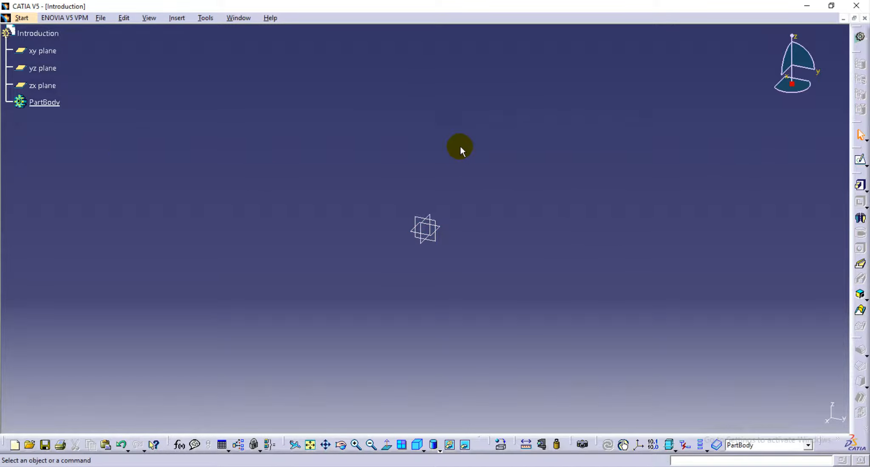
mouse_move(654, 90)
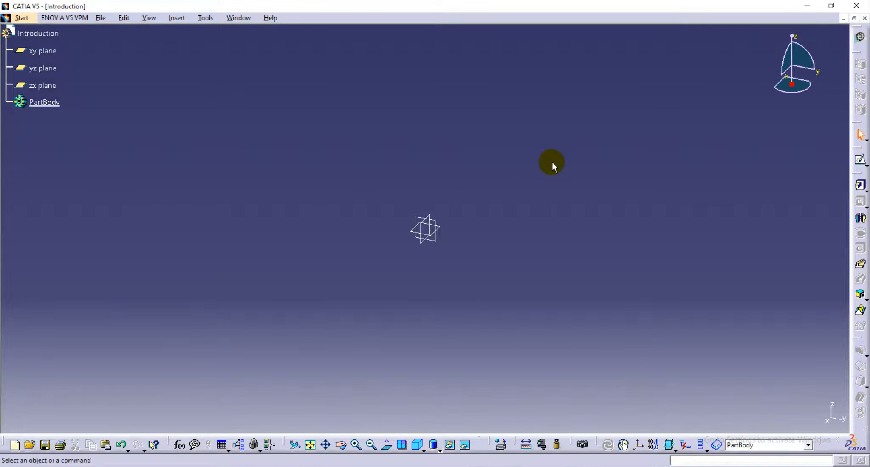
mouse_move(558, 134)
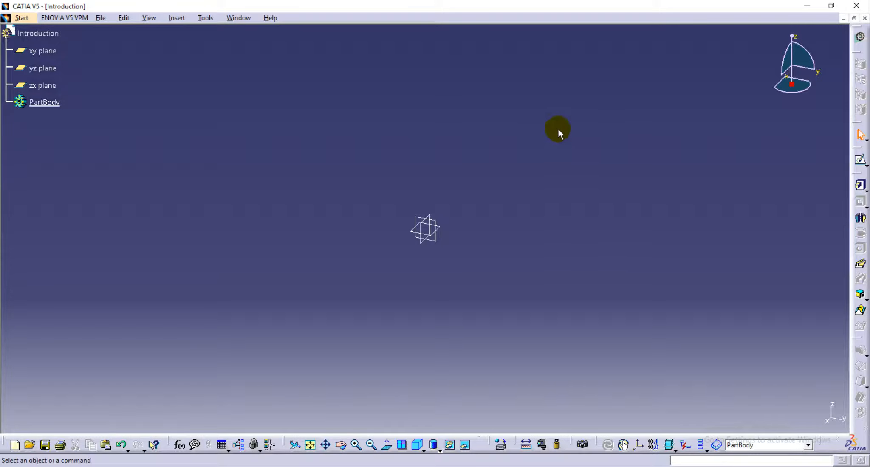
mouse_move(533, 87)
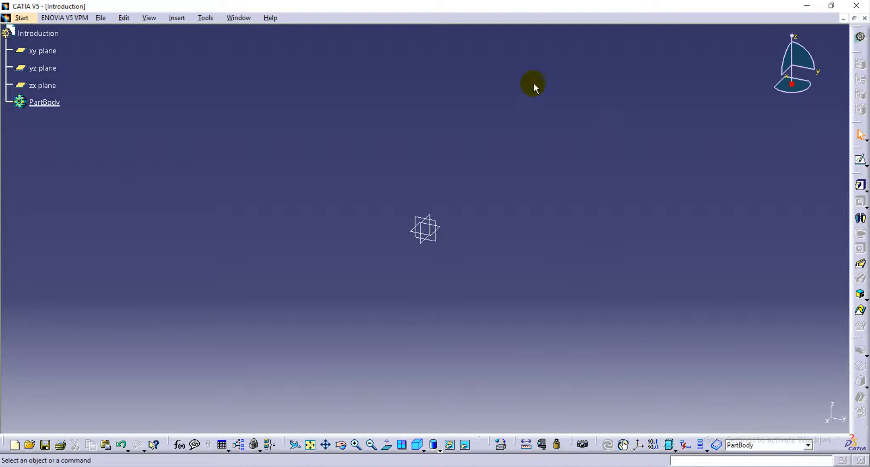
Create a new assembly product, then launch a part design workbench without naming the part.
left_click(22, 18)
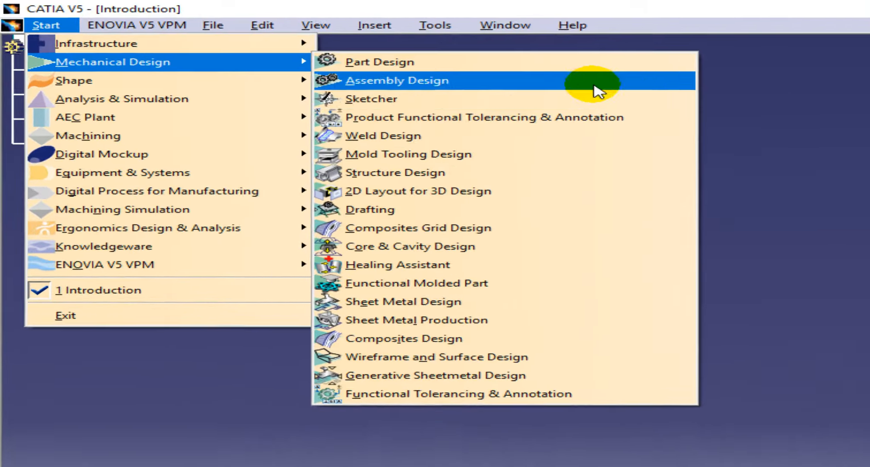
left_click(396, 81)
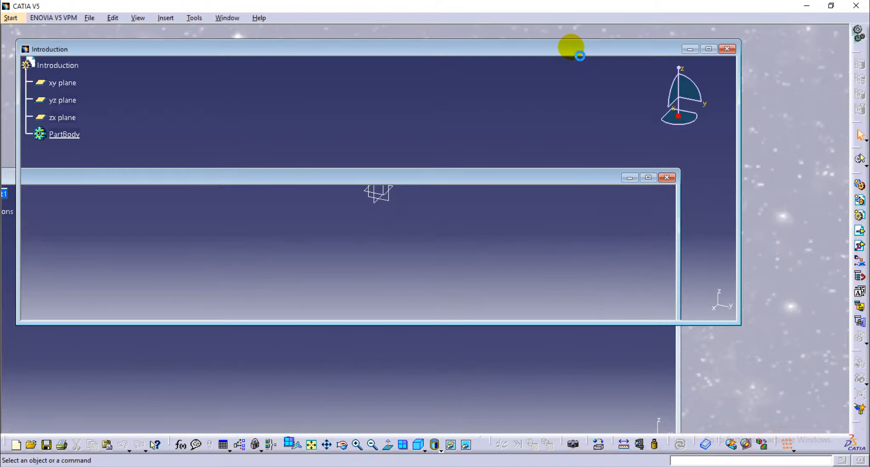
left_click(666, 178)
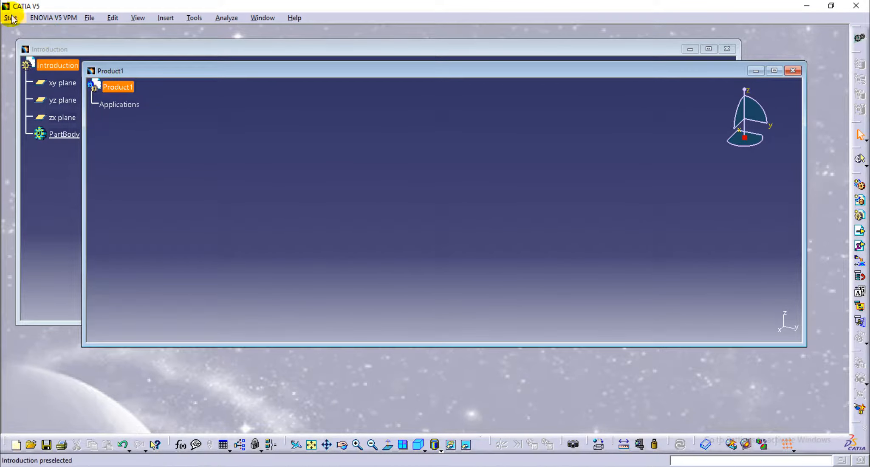
left_click(10, 17)
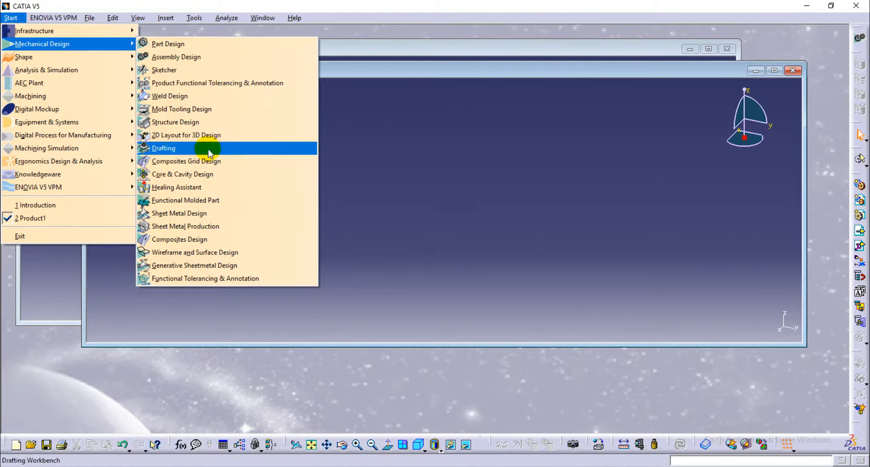
left_click(163, 148)
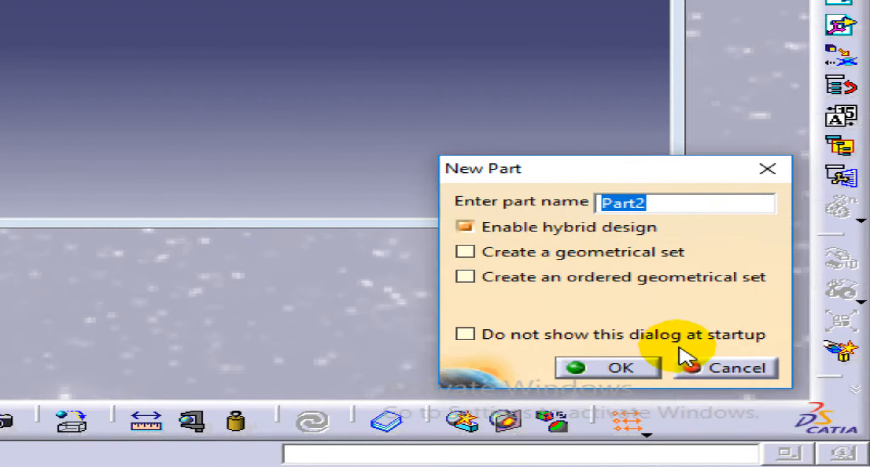
left_click(607, 368)
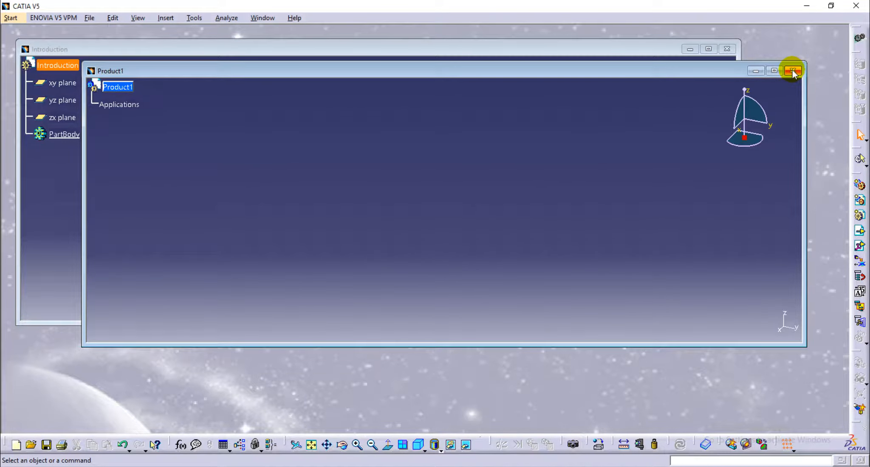
mouse_move(793, 73)
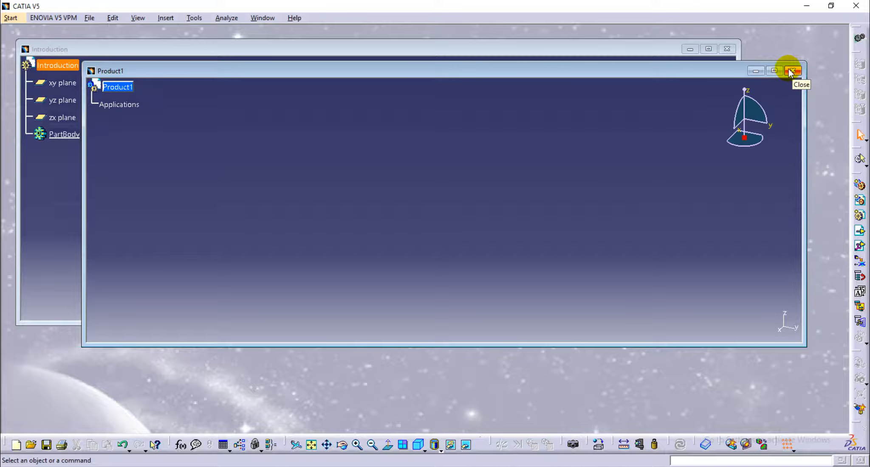
Close Product1, maximize the Introduction window, and start an xy-plane sketch with the grid on.
left_click(791, 71)
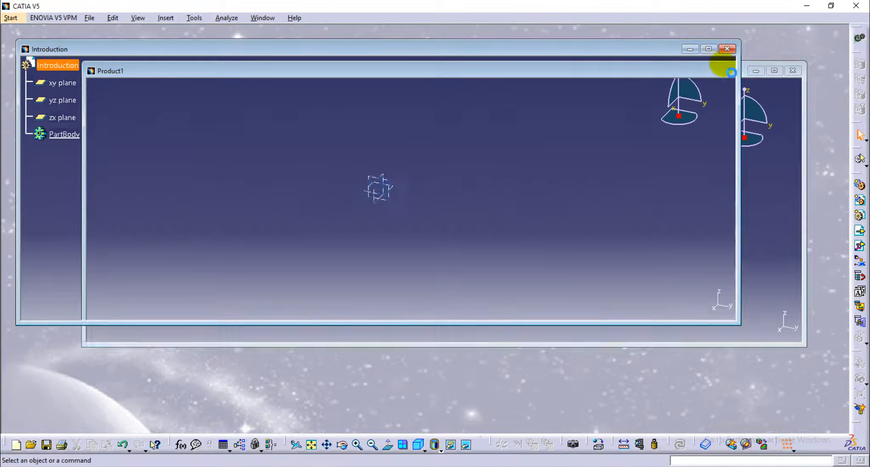
left_click(727, 49)
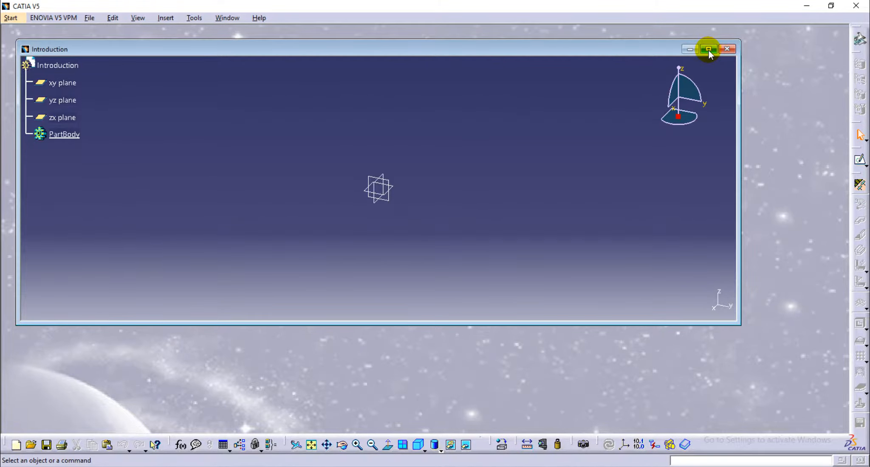
left_click(708, 49)
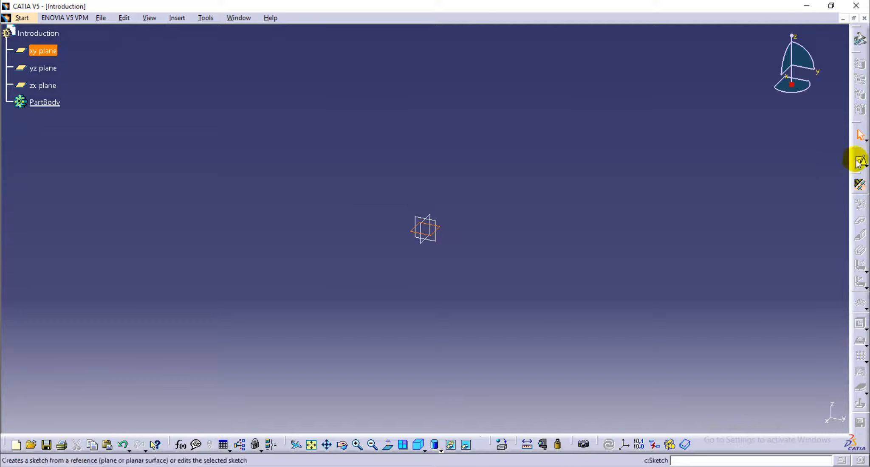
left_click(859, 161)
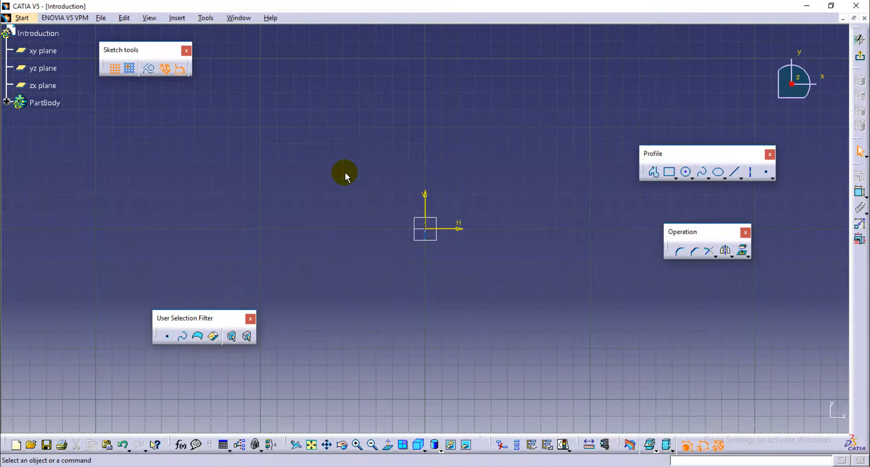
mouse_move(464, 230)
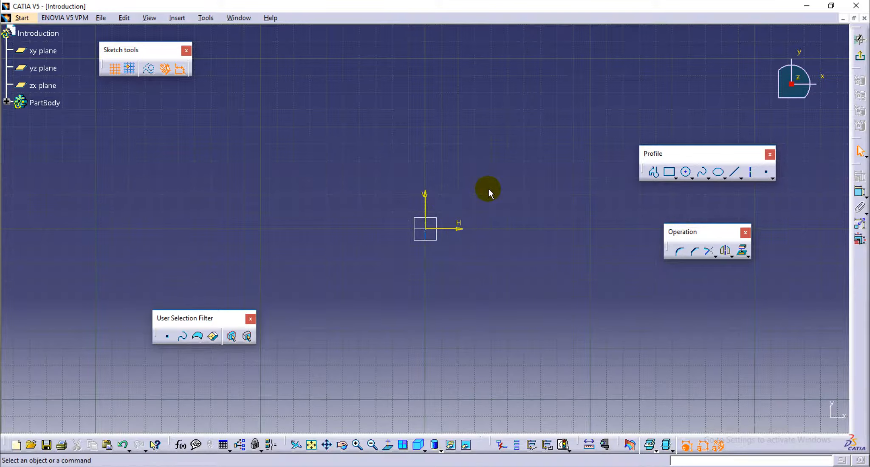
mouse_move(498, 171)
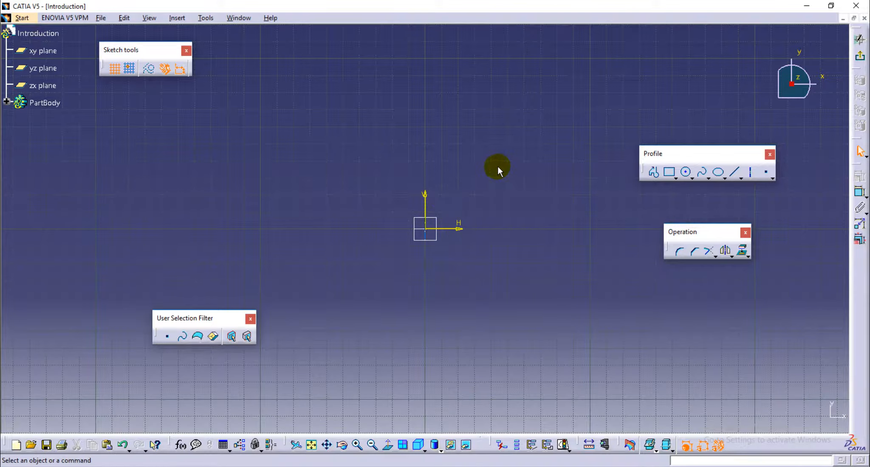
mouse_move(468, 233)
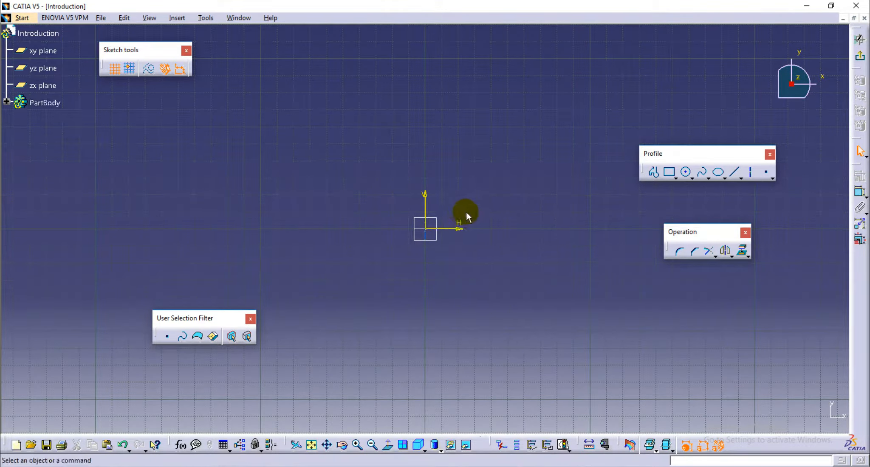
mouse_move(434, 157)
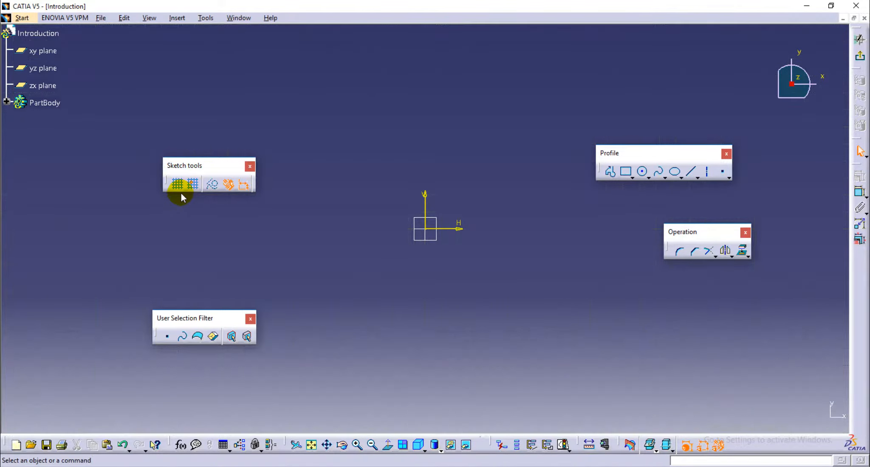
left_click(178, 184)
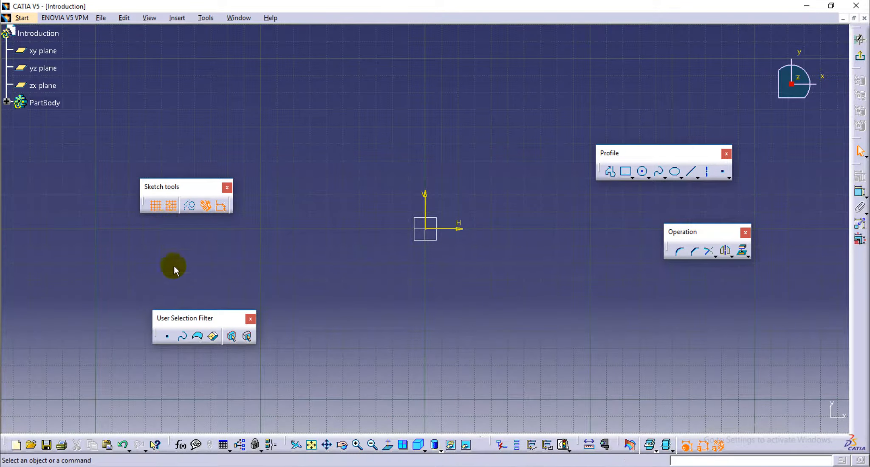
mouse_move(246, 226)
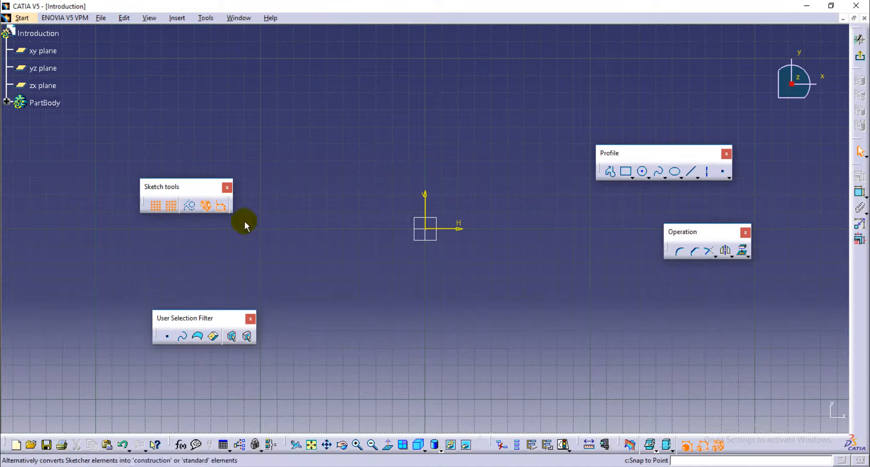
mouse_move(504, 237)
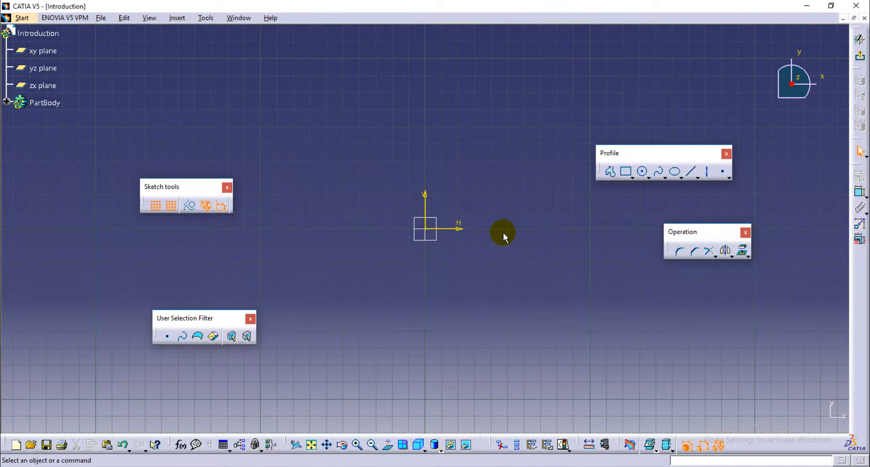
Select the Line tool to begin drawing straight lines in the sketch.
left_click(692, 172)
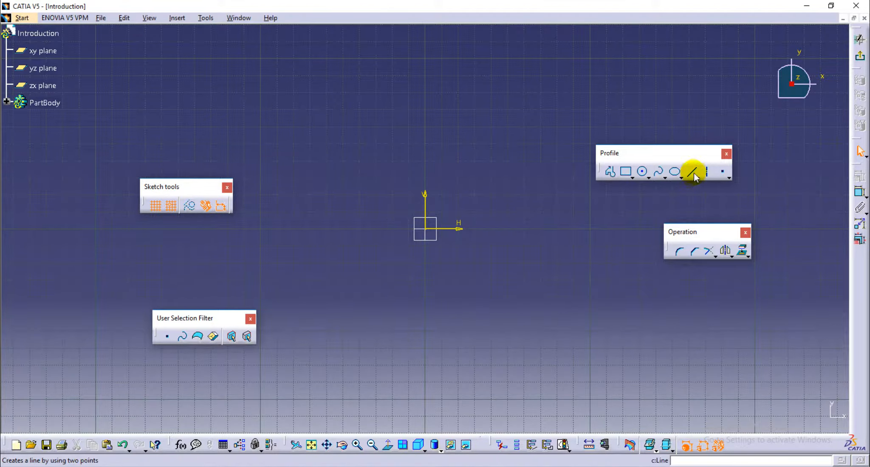
left_click(695, 171)
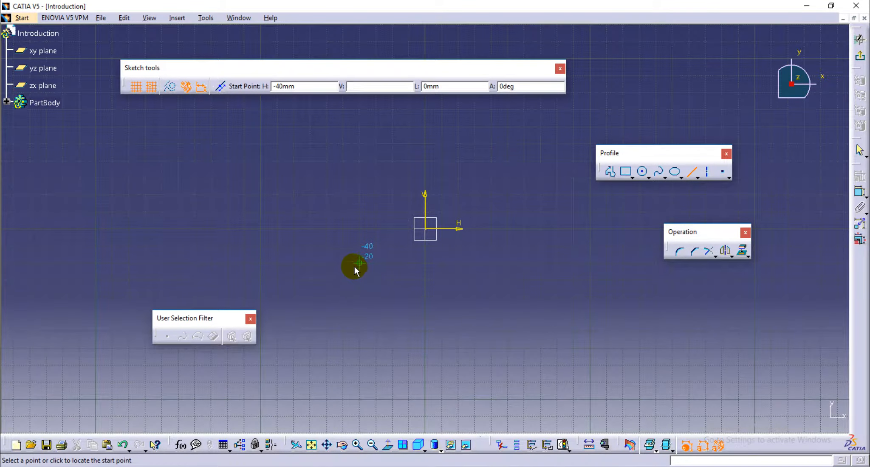
mouse_move(344, 194)
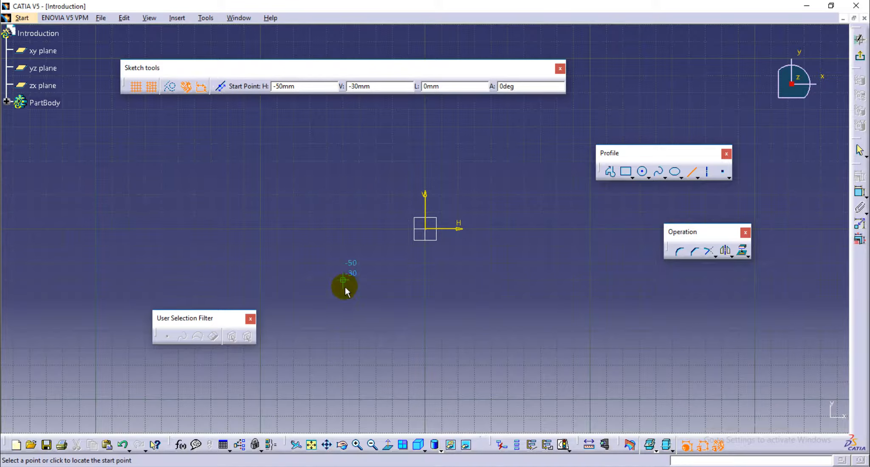
mouse_move(341, 258)
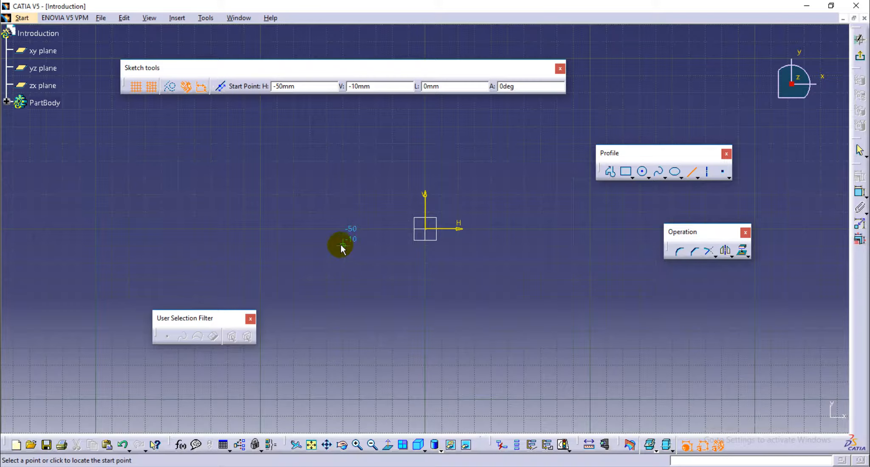
mouse_move(345, 263)
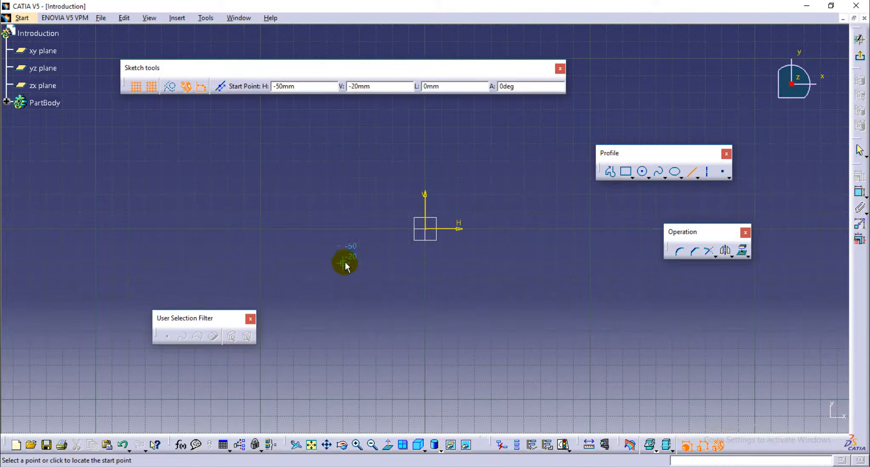
mouse_move(340, 150)
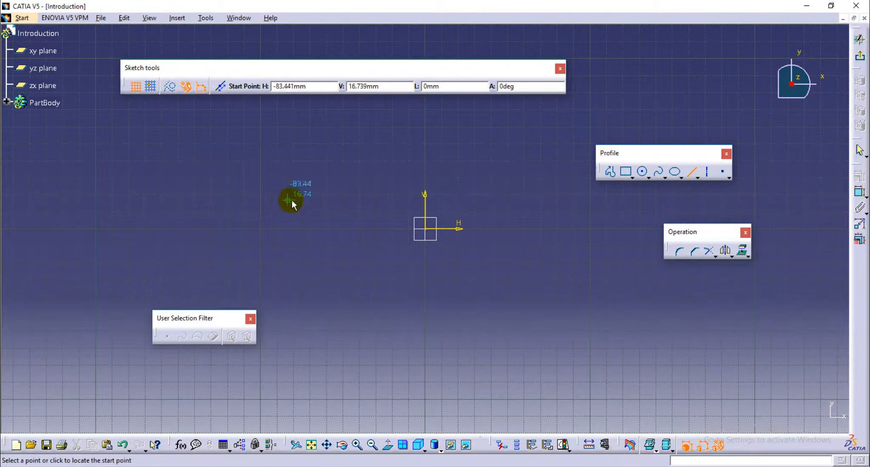
mouse_move(303, 139)
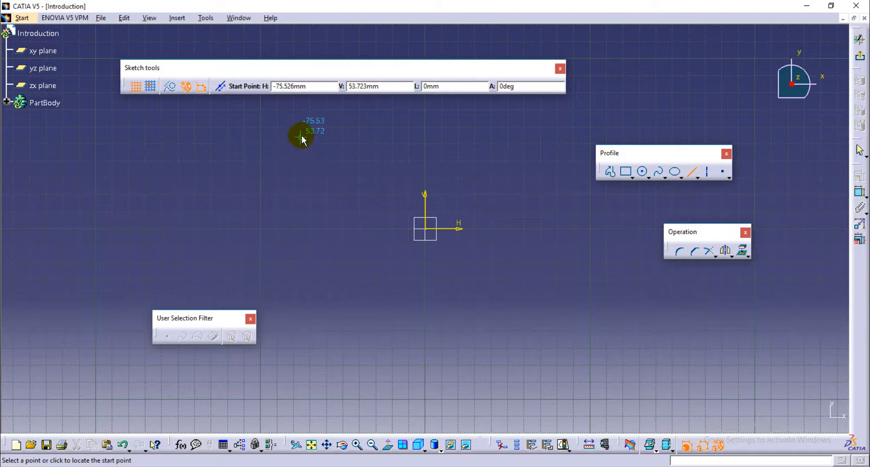
mouse_move(302, 136)
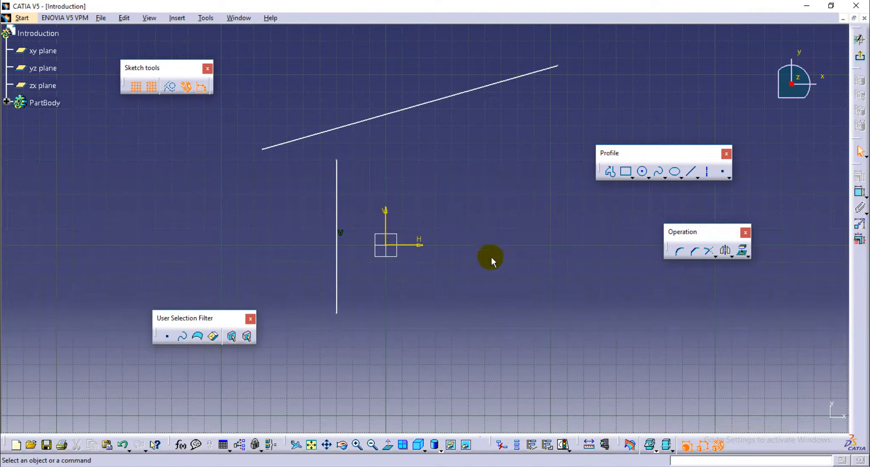
mouse_move(359, 310)
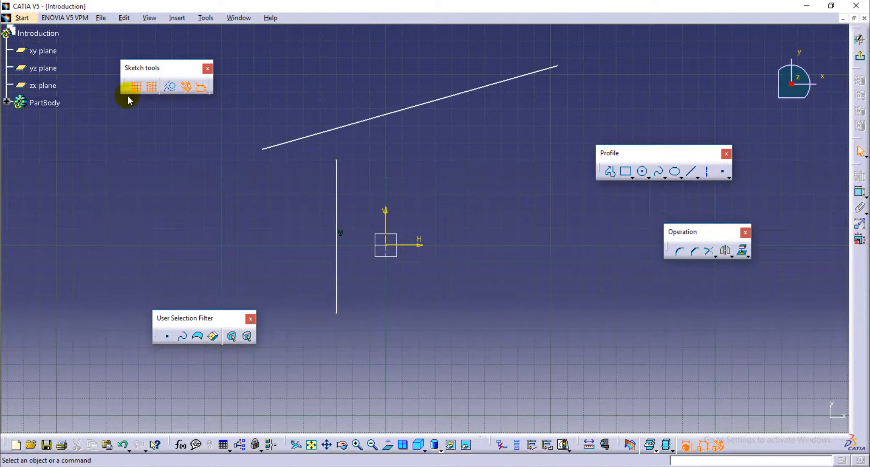
Toggle the grid, then draw an L-shaped profile from about 140, 30 to H180 V-50.
left_click(134, 87)
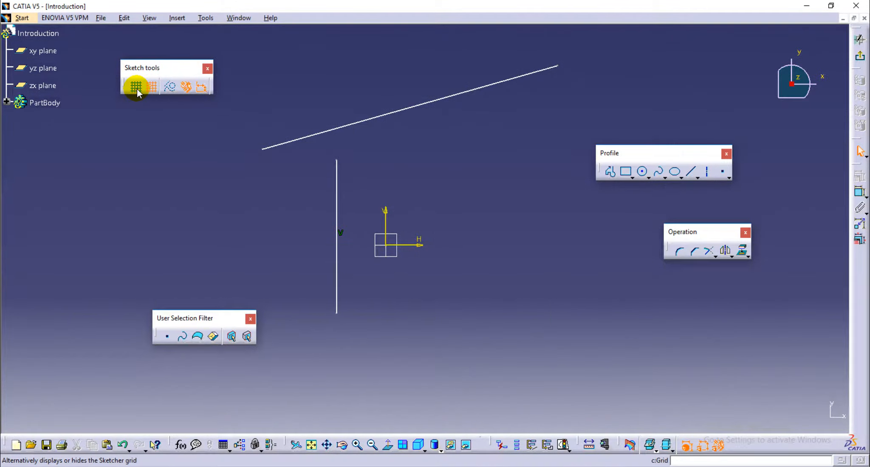
left_click(136, 87)
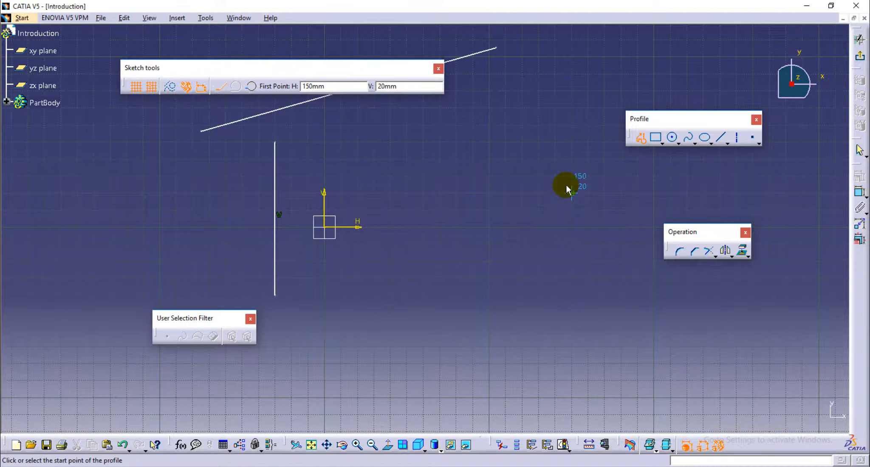
mouse_move(552, 180)
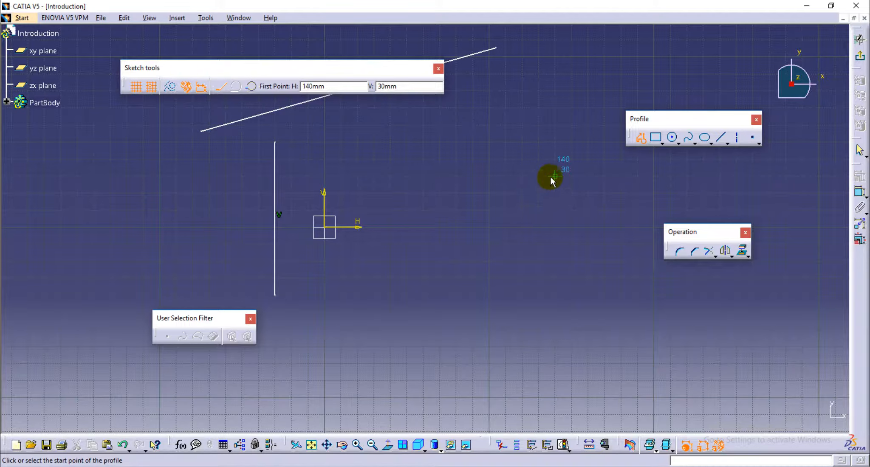
left_click(552, 177)
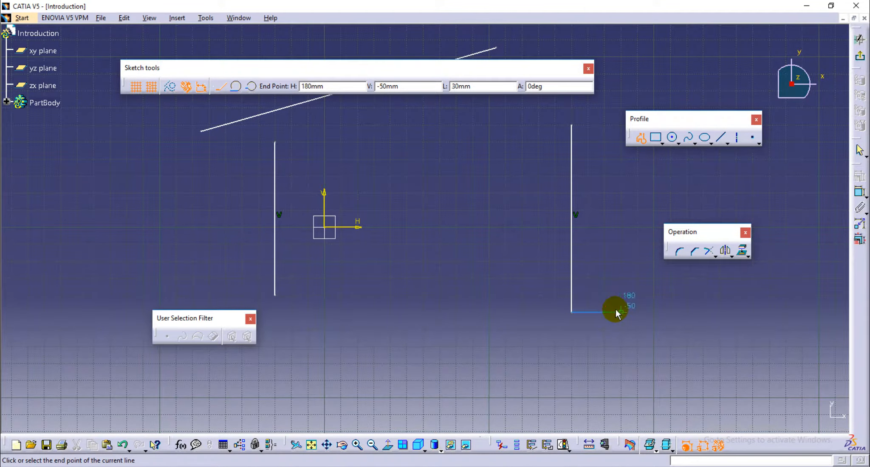
left_click(615, 313)
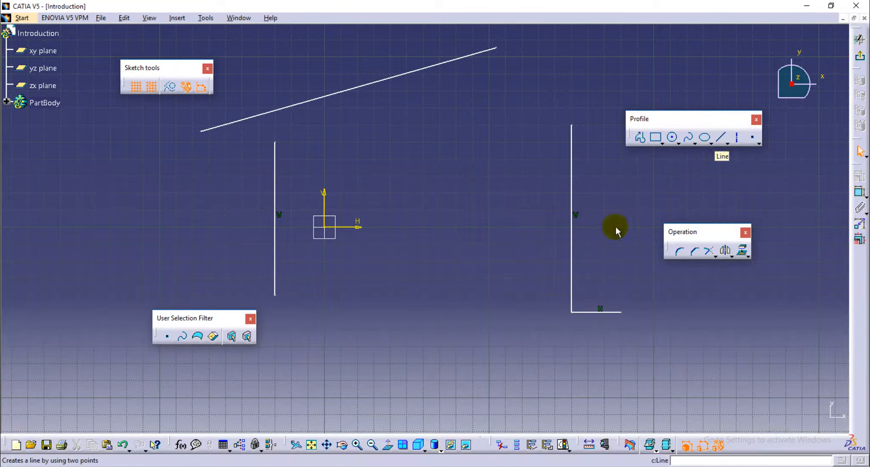
Start the Line tool and exit it again.
left_click(721, 138)
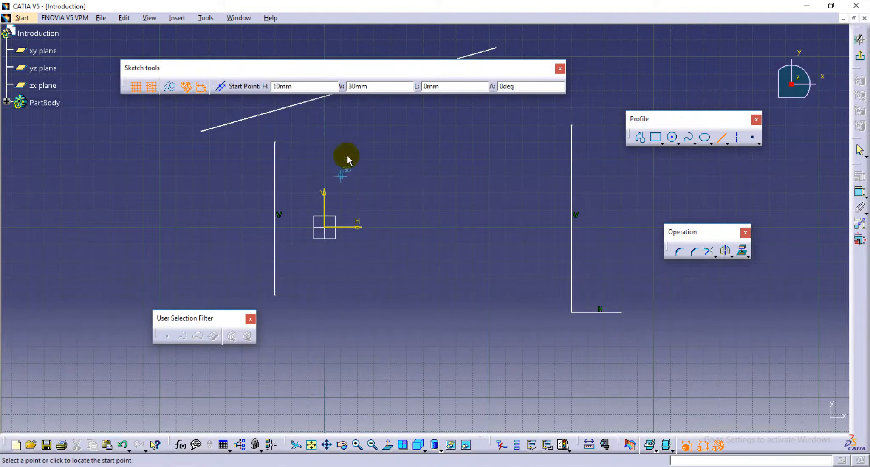
mouse_move(754, 194)
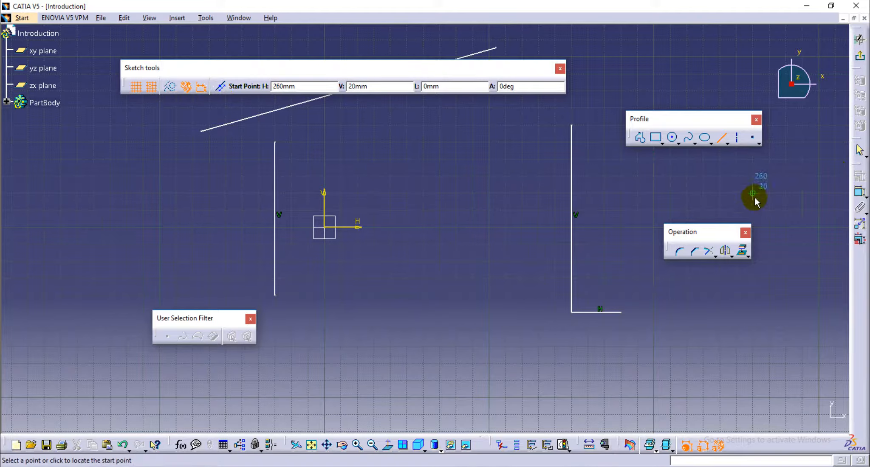
mouse_move(593, 212)
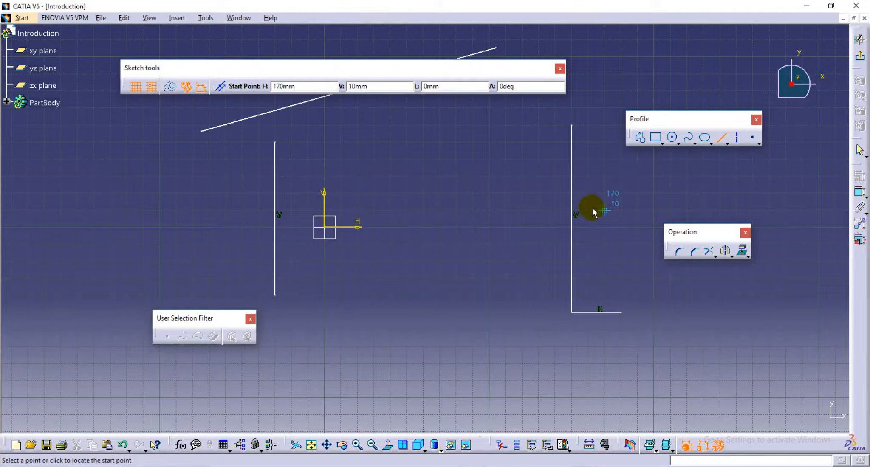
left_click(723, 137)
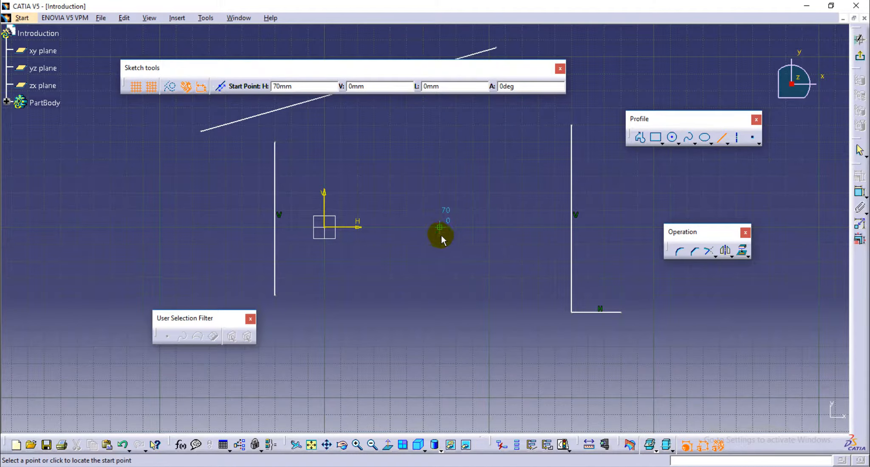
left_click(720, 137)
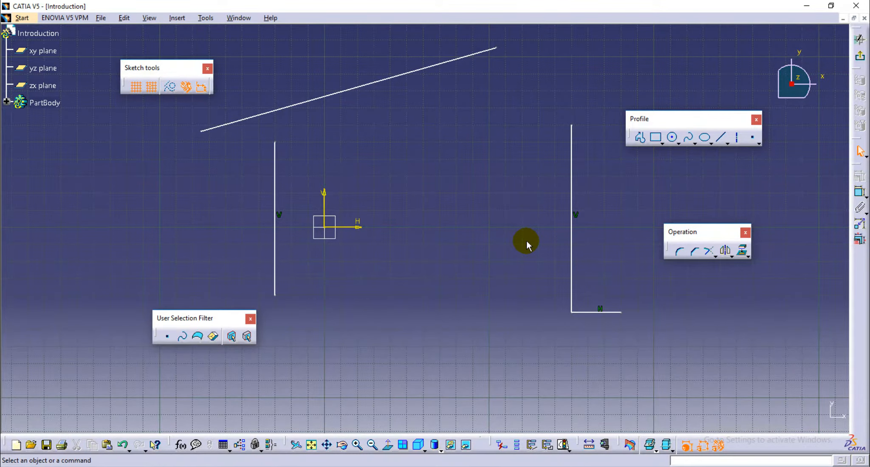
Start a new profile with a corner at 70, -40 followed by a three-point arc.
left_click(720, 137)
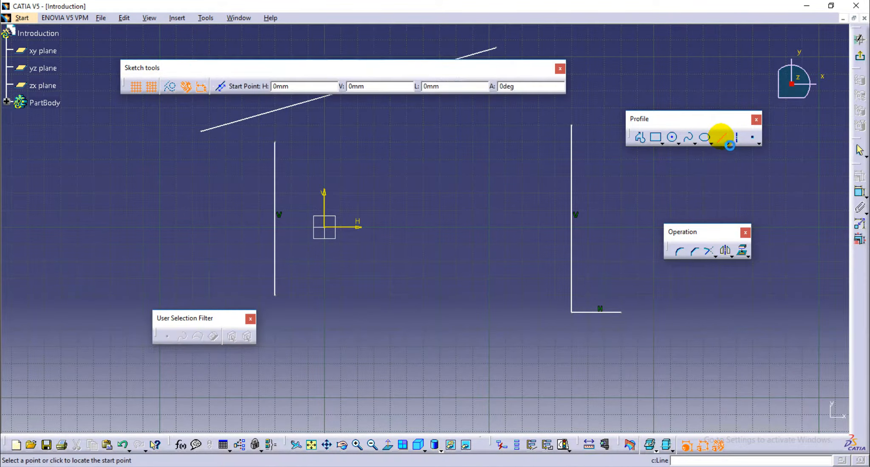
left_click(448, 304)
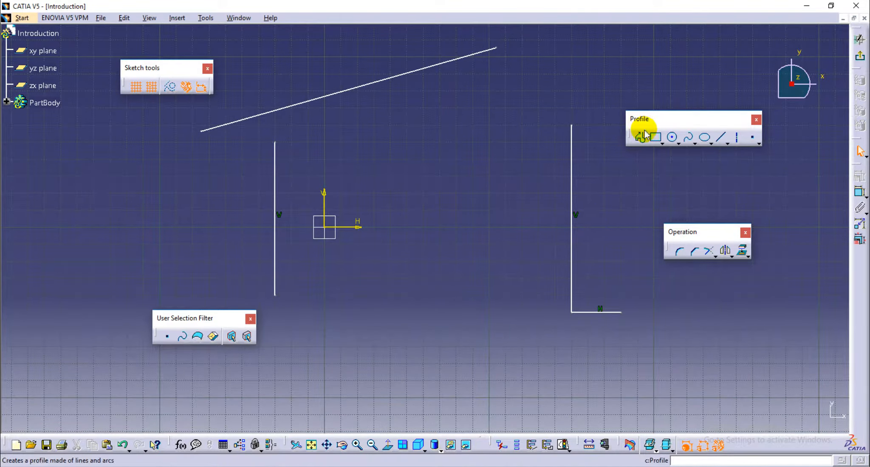
left_click(642, 137)
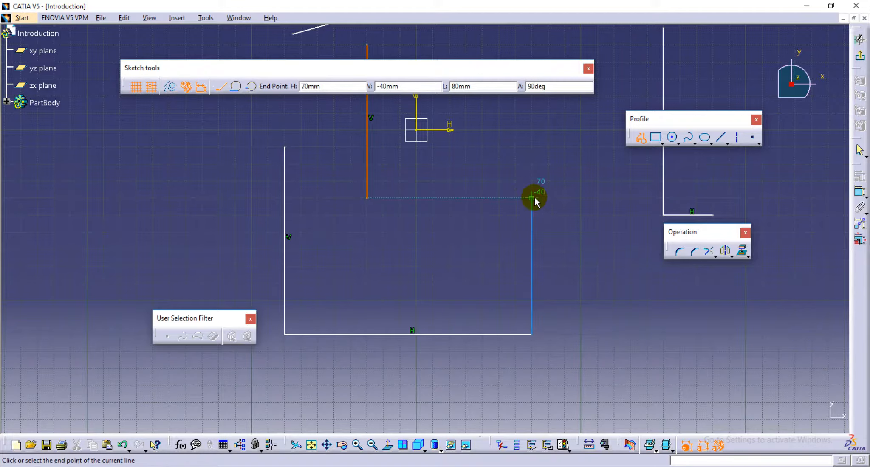
left_click(236, 86)
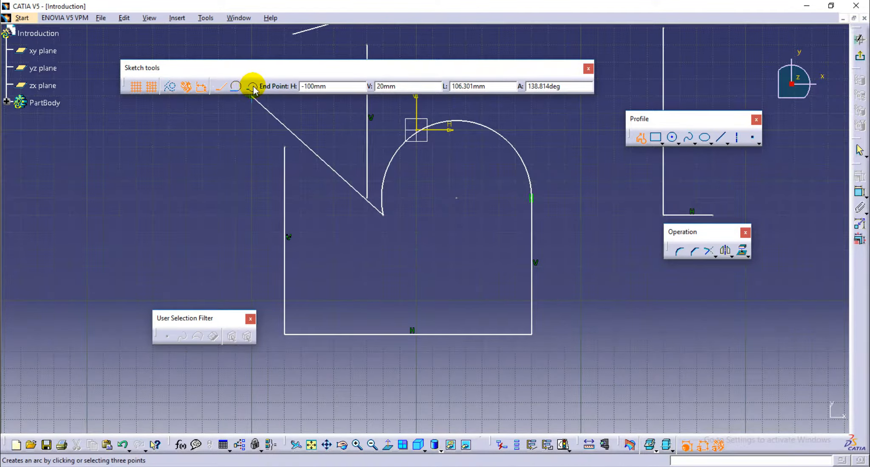
left_click(384, 216)
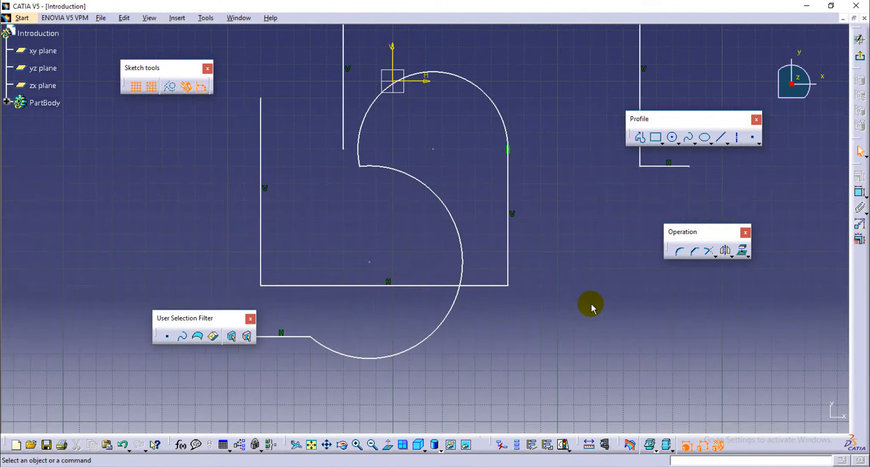
Pan the sketch view sideways with the middle mouse button.
left_click_drag(591, 305, 486, 305)
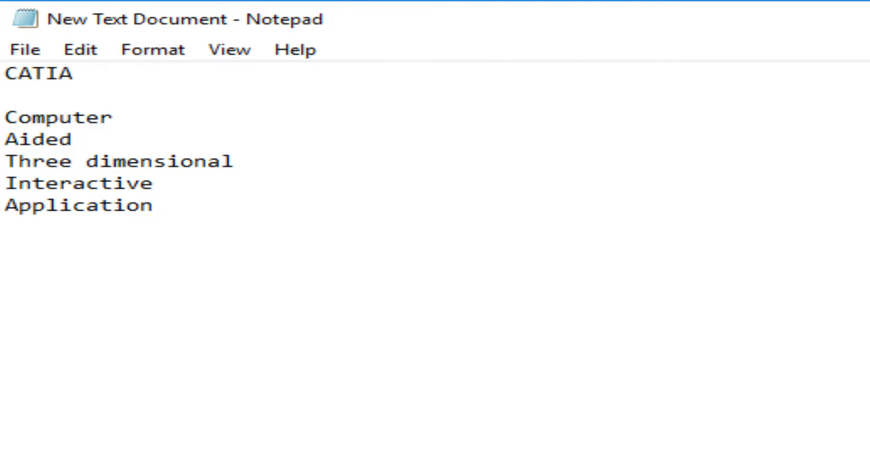
Type a 'Mouse operations' heading and a 'Scroll button for panning' line below the acronym list.
left_click(158, 205)
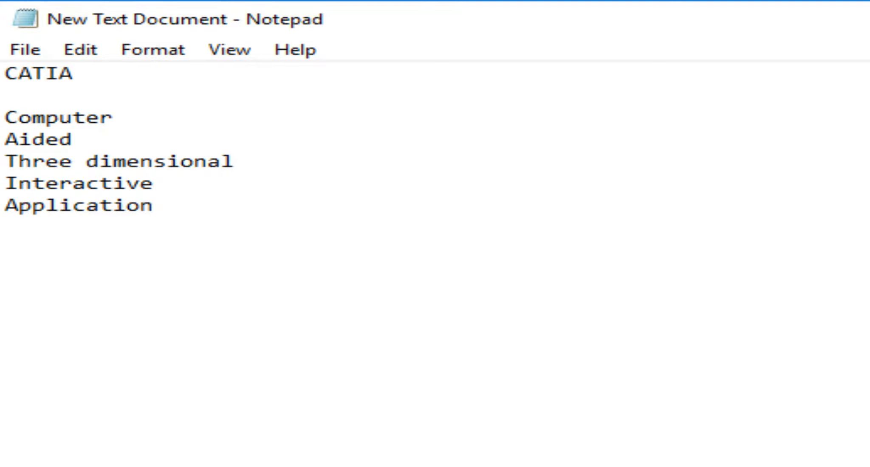
type("Mouse")
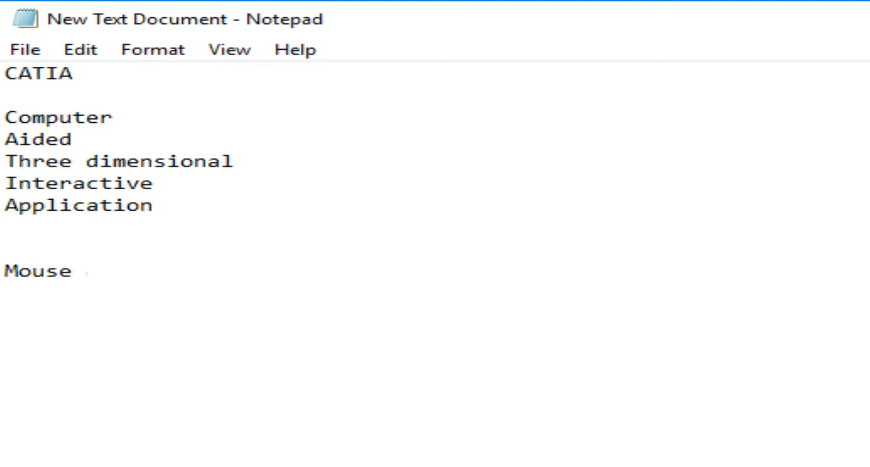
type("op")
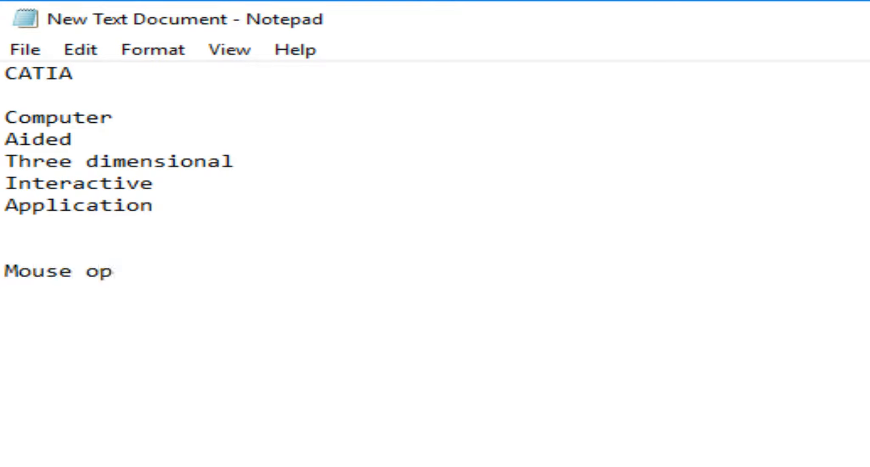
type("erations")
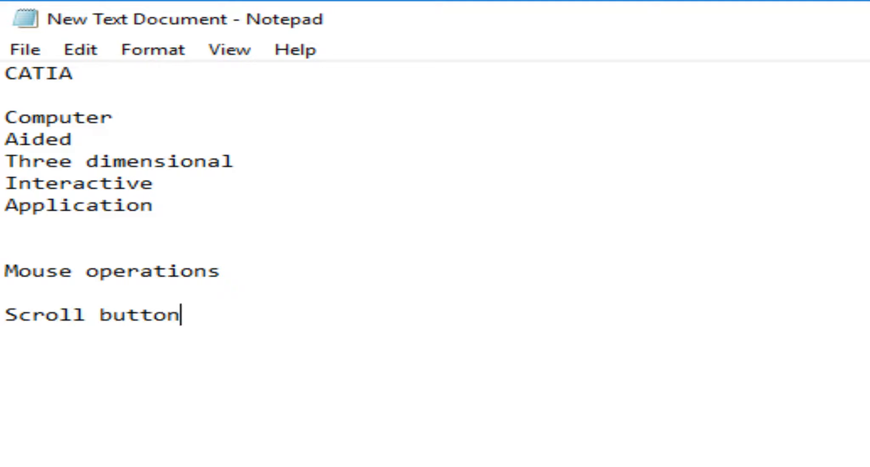
type("for pan")
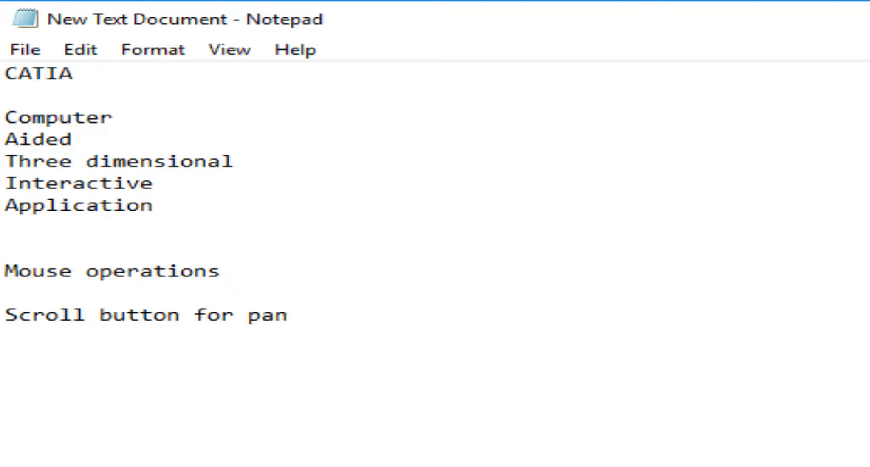
type("ning op")
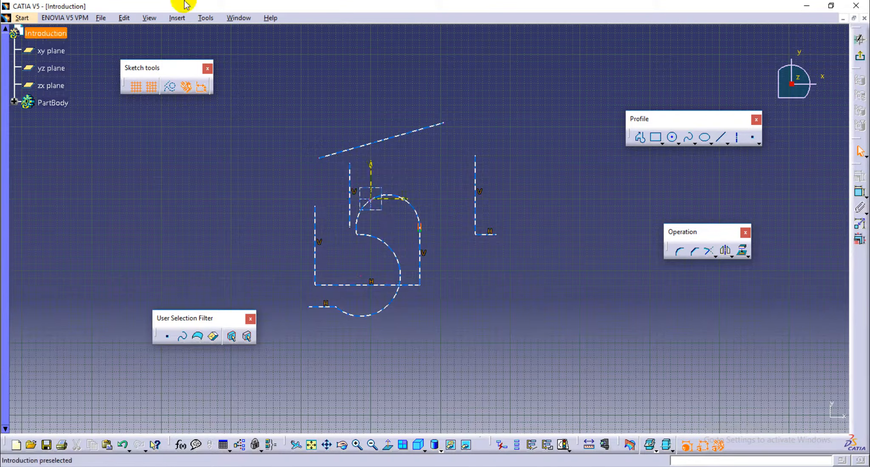
Switch to the Notepad notes and start a new line.
left_click(455, 247)
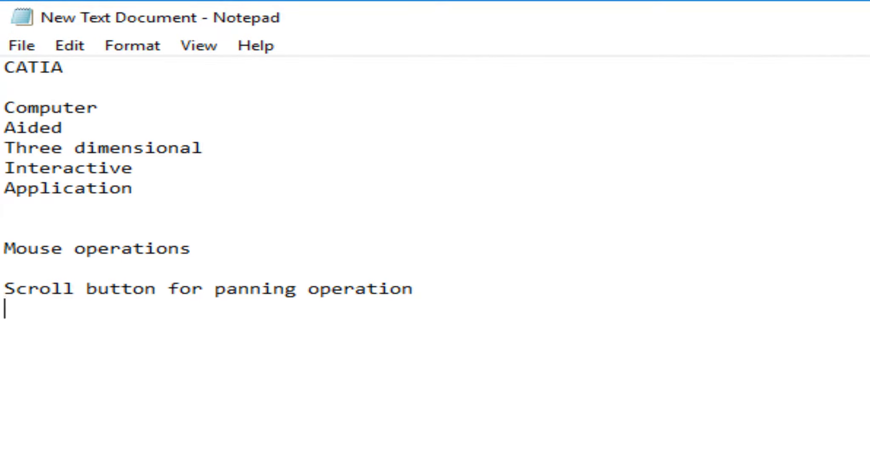
key("Enter")
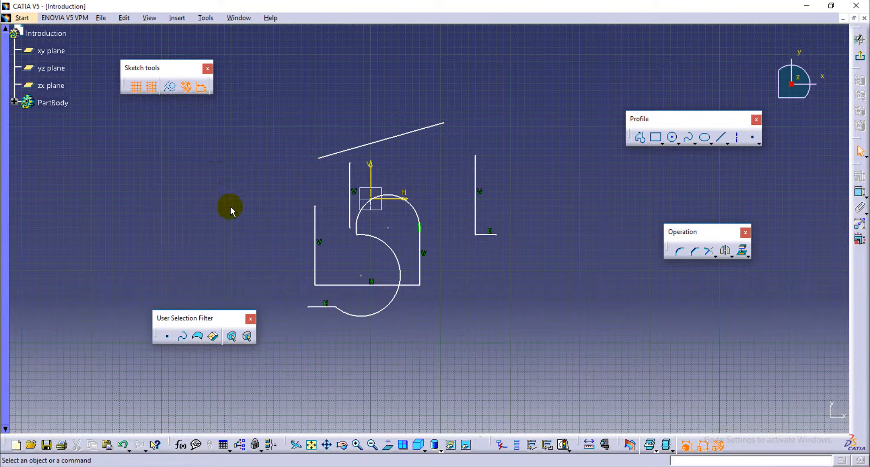
mouse_move(260, 151)
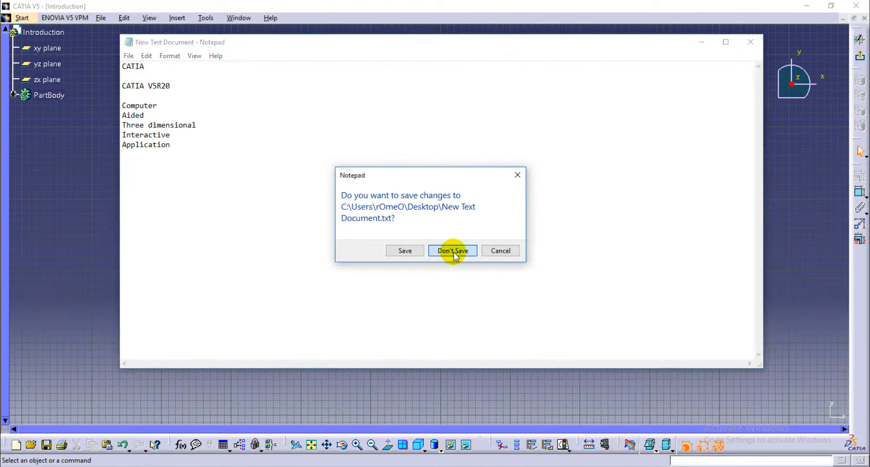
Discard the older notes' changes and start typing 'Ctrl+Scroll' on the new line.
left_click(452, 250)
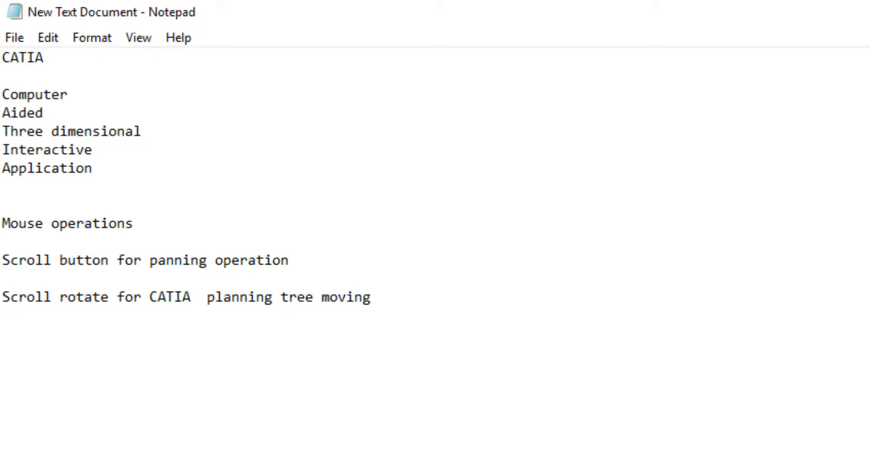
type("C")
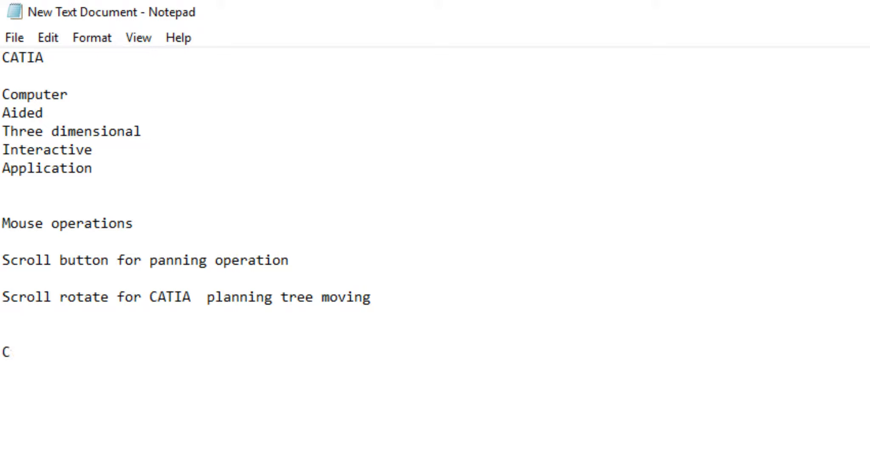
type("trl+")
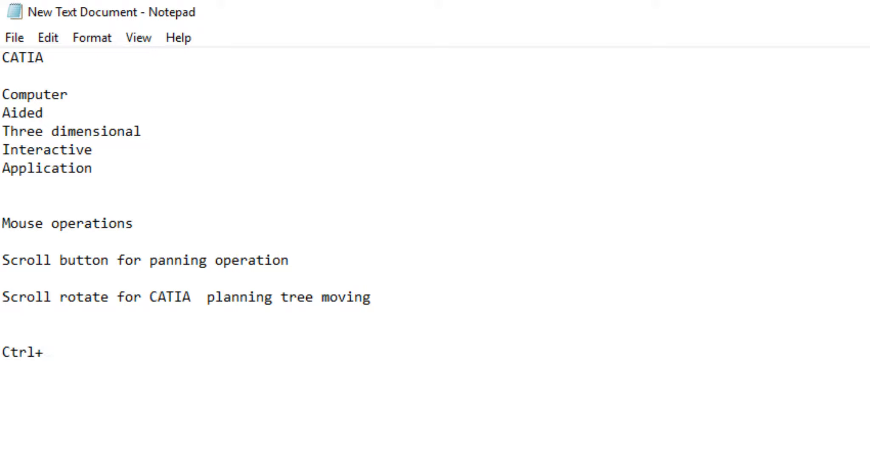
left_click(44, 351)
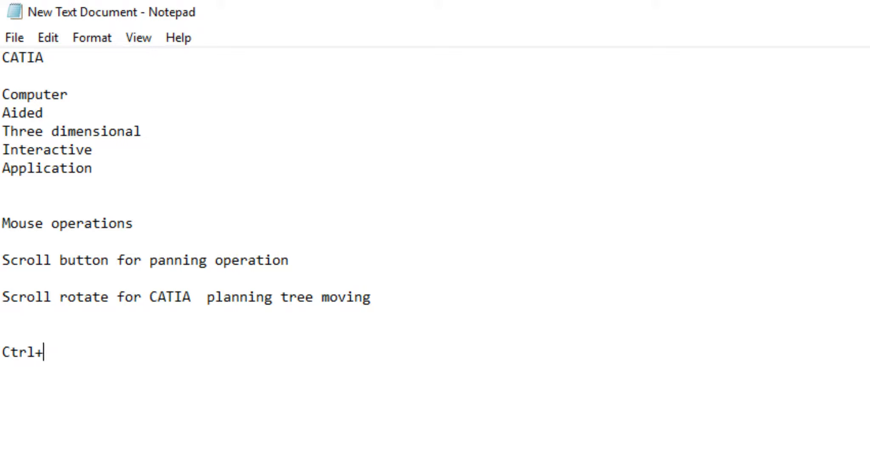
type("Scr")
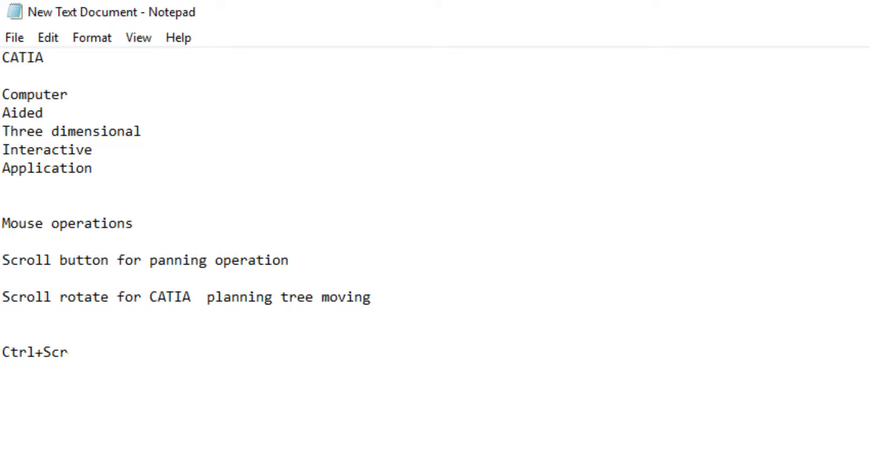
type("oll and ro")
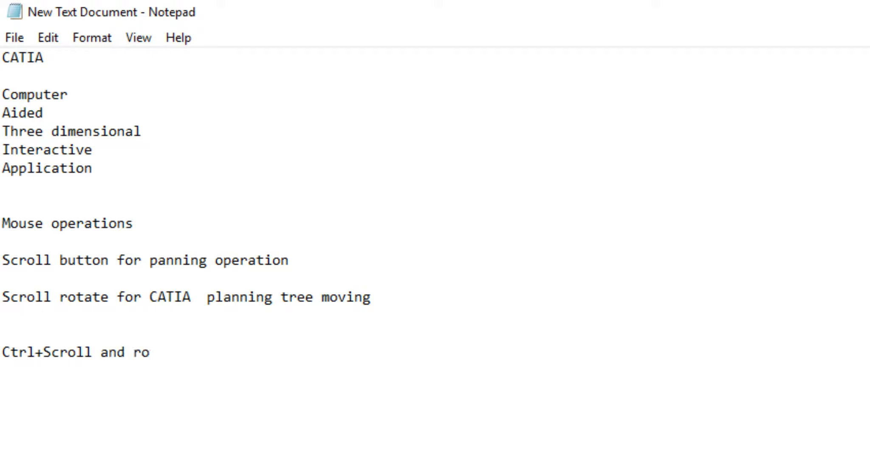
Complete the line about rotating to zoom the CATIA planning tree in and out.
type("tate fo")
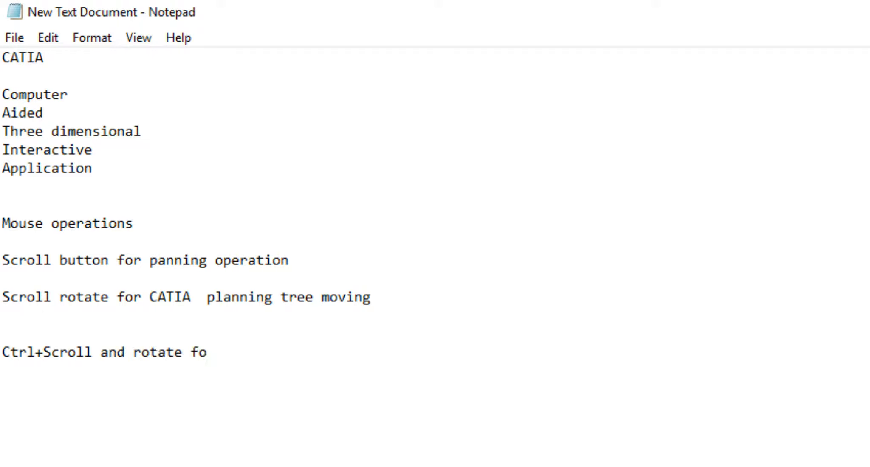
type("r")
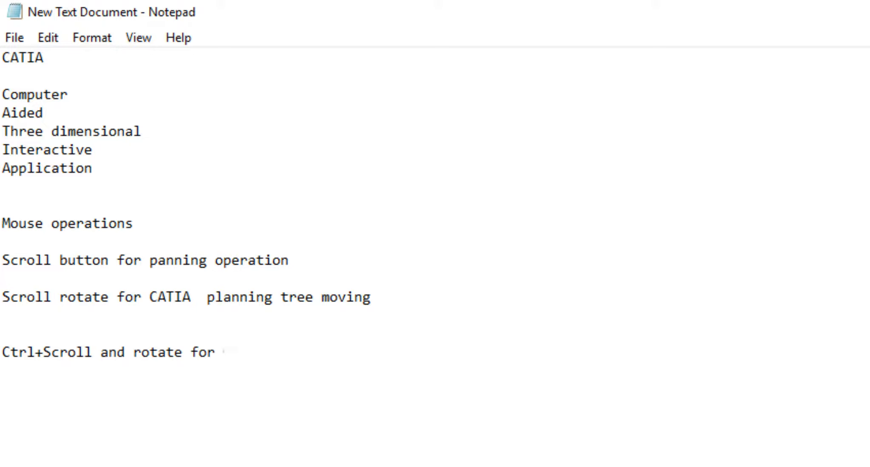
type("CATIA")
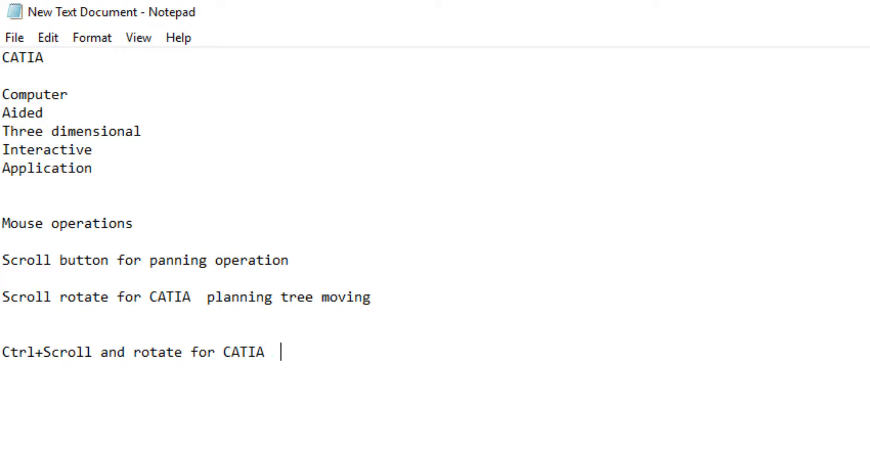
type("planning")
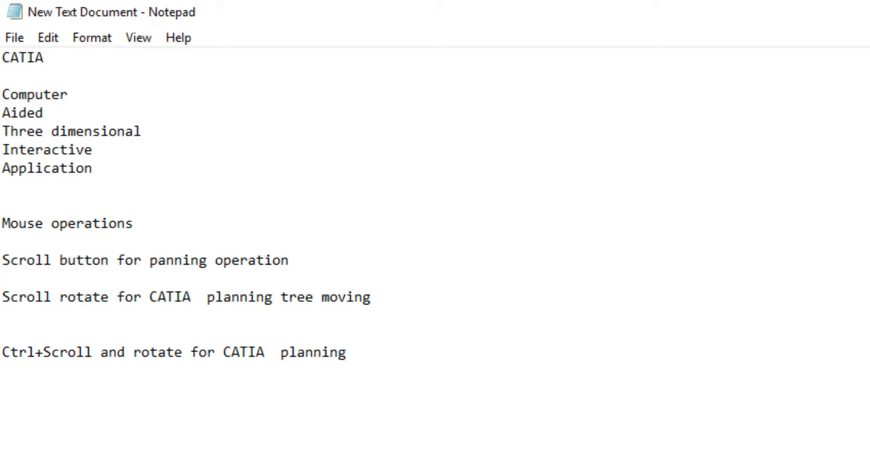
type("t")
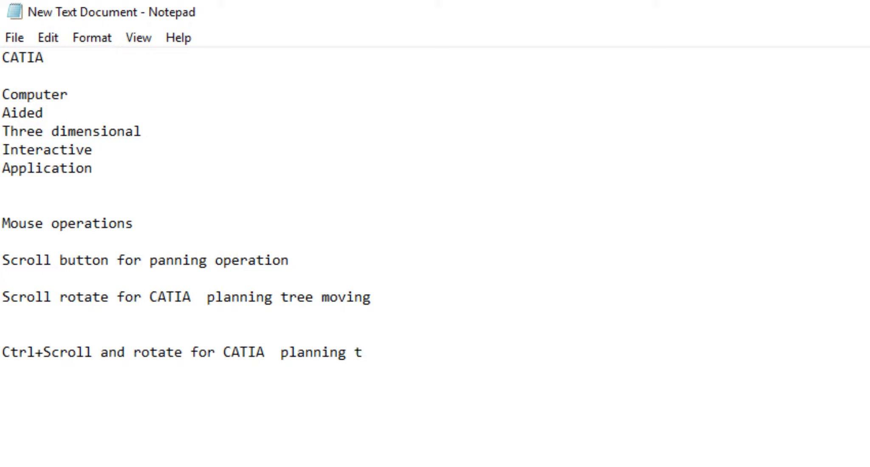
type("ree zoom in")
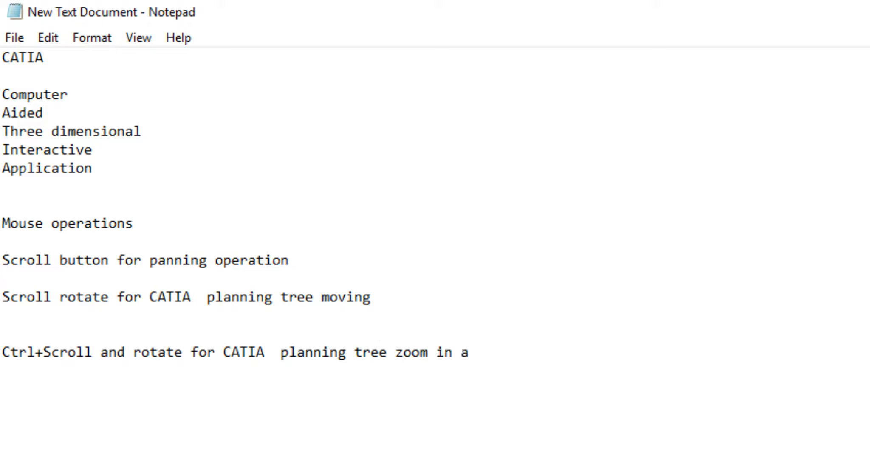
type("and zoom out")
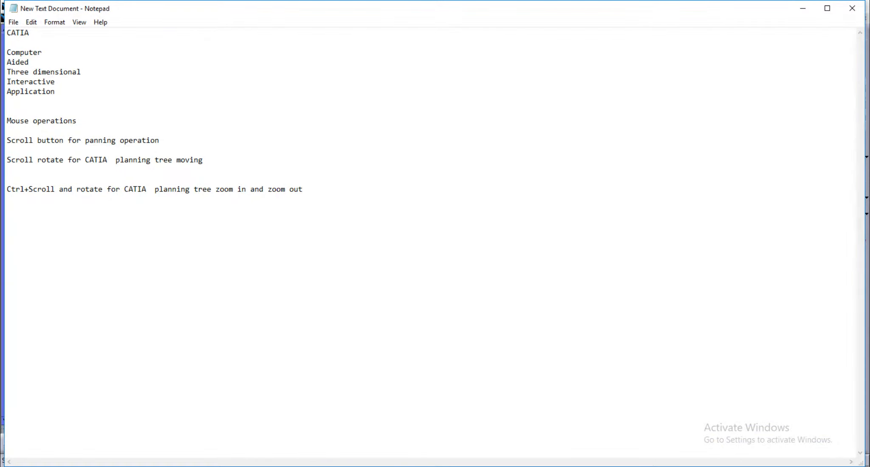
Finish the line on pressing scroll plus right click for object zoom in and zoom out.
type("Sc")
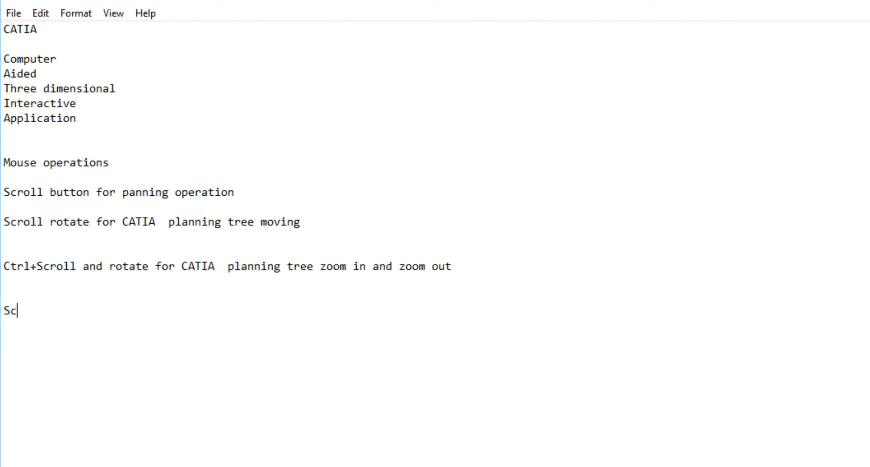
type("roll +")
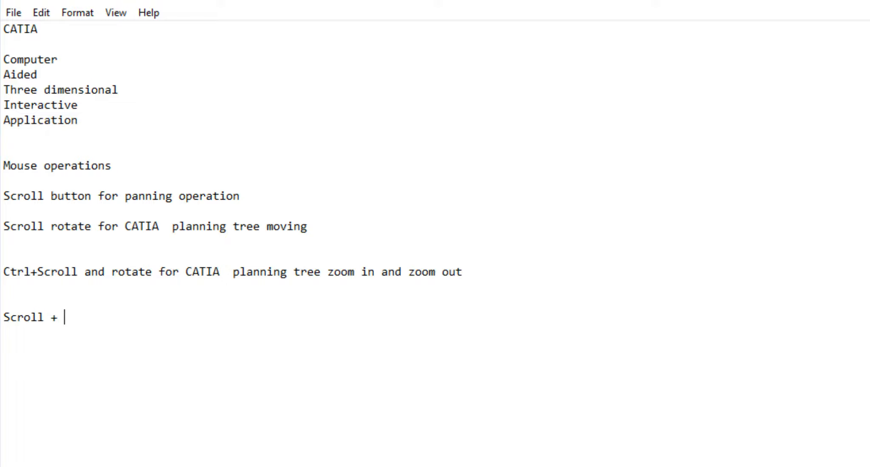
type("press the right")
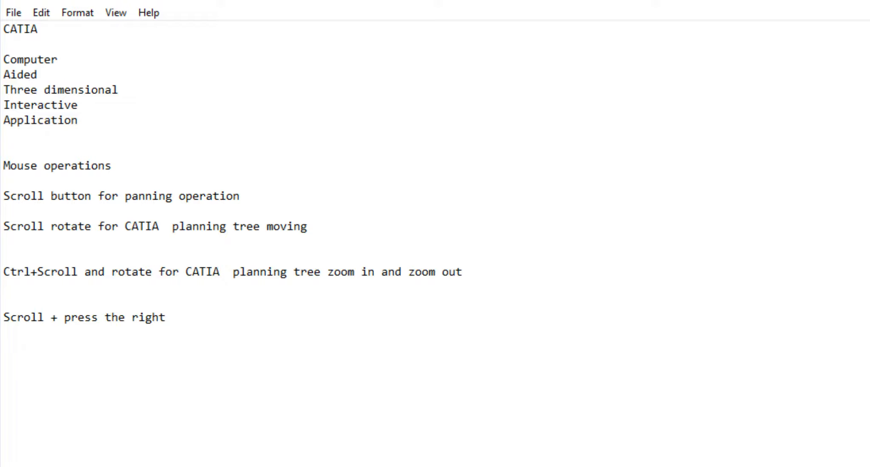
type("click for")
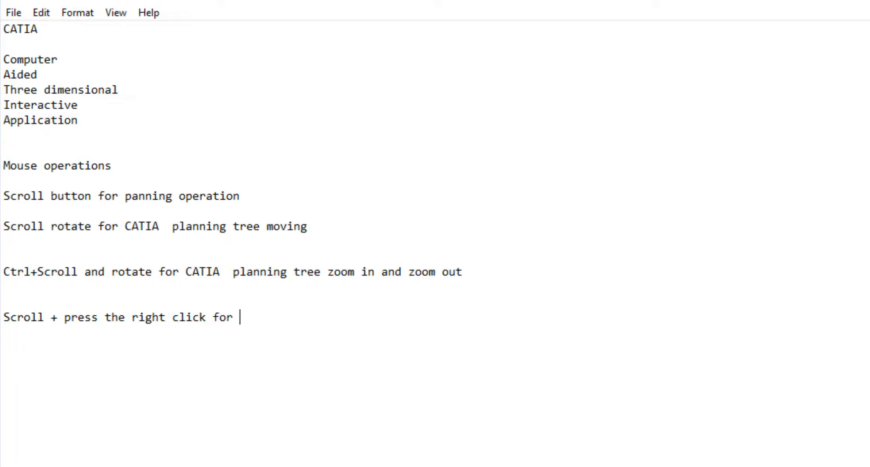
type("object")
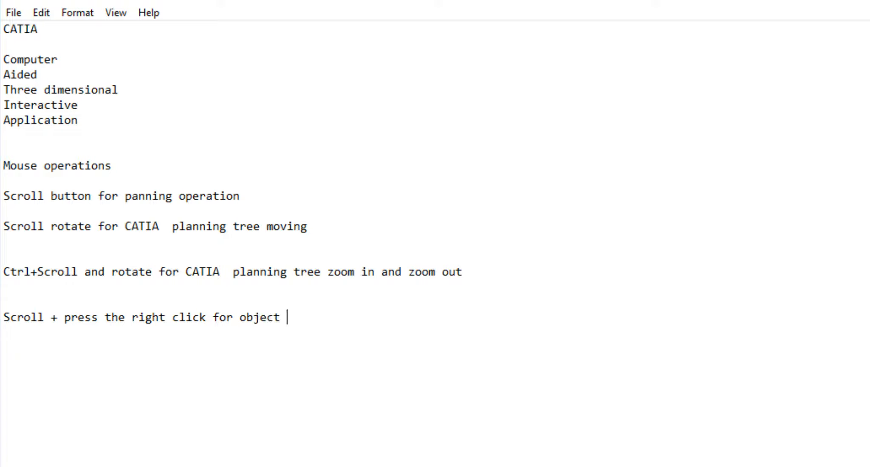
type("zoom in na")
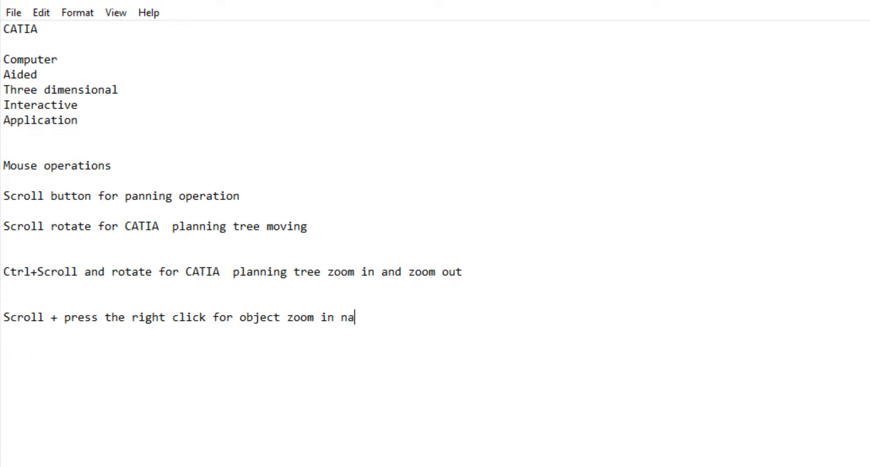
type("nd")
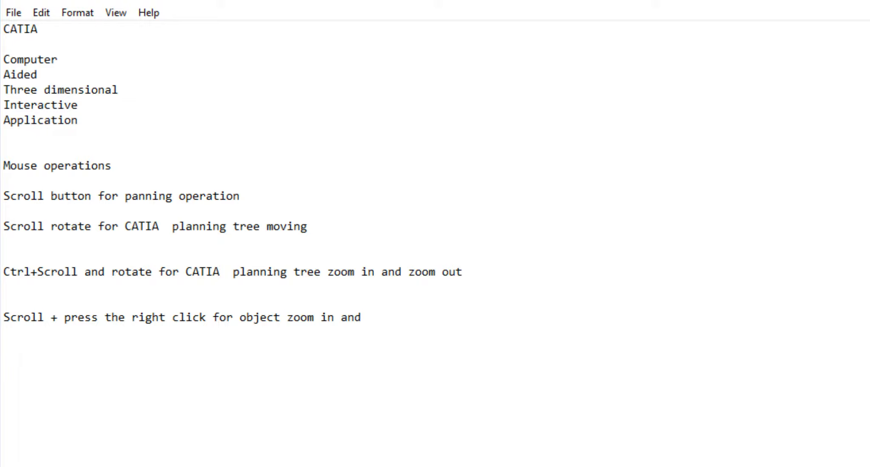
type("zoom out")
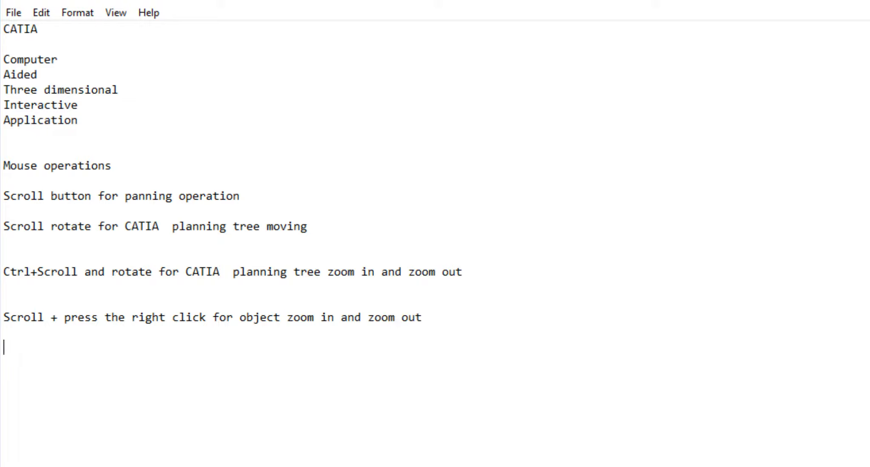
Add 'OR' and 'Press Ctrl + scroll button for object zoom in and zoom out'.
type("0")
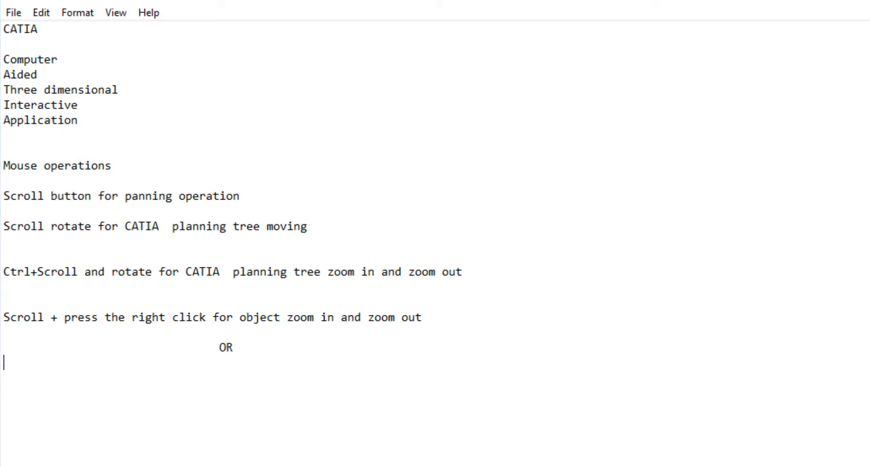
type("c")
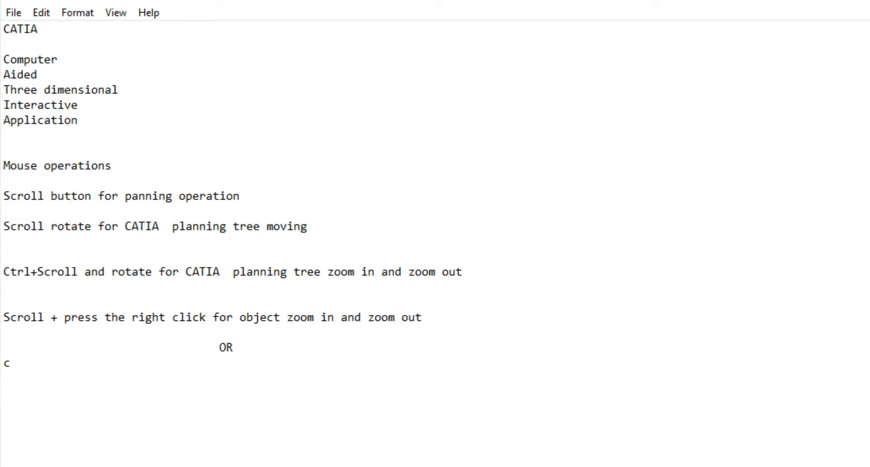
type("RE")
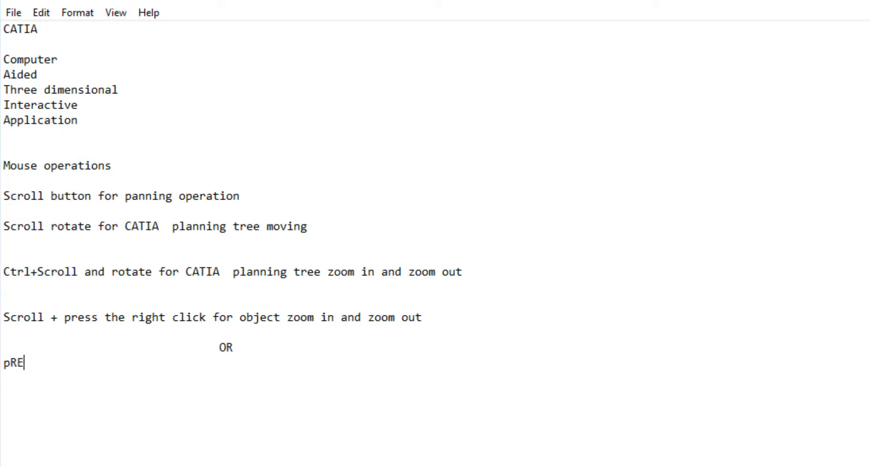
key("Backspace")
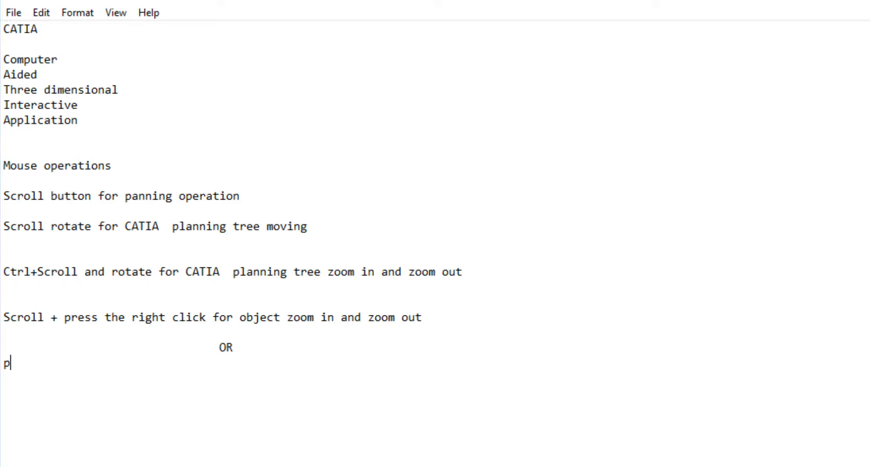
type("res")
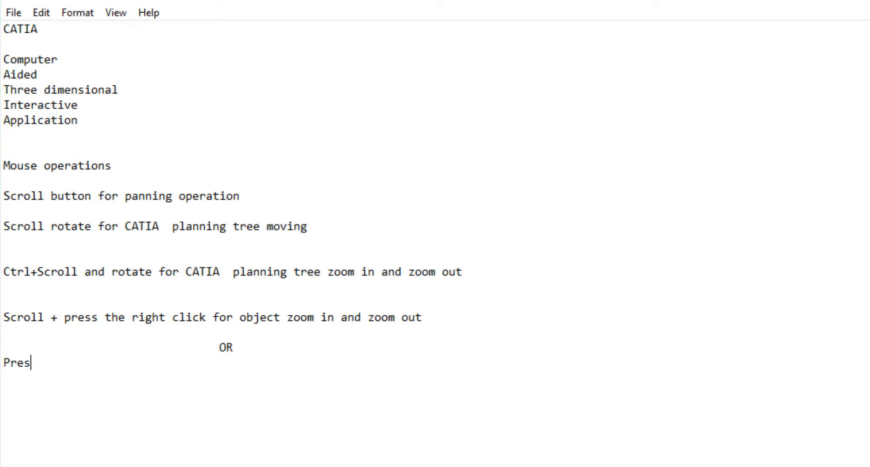
type("s")
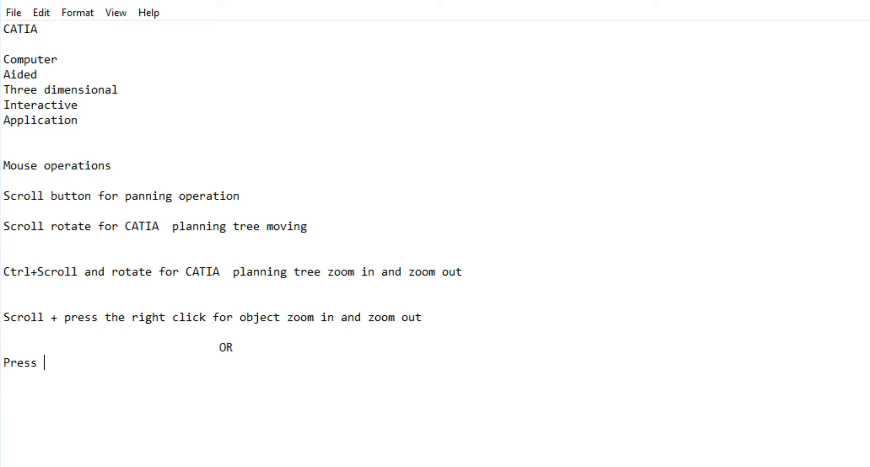
type("Ctrl +")
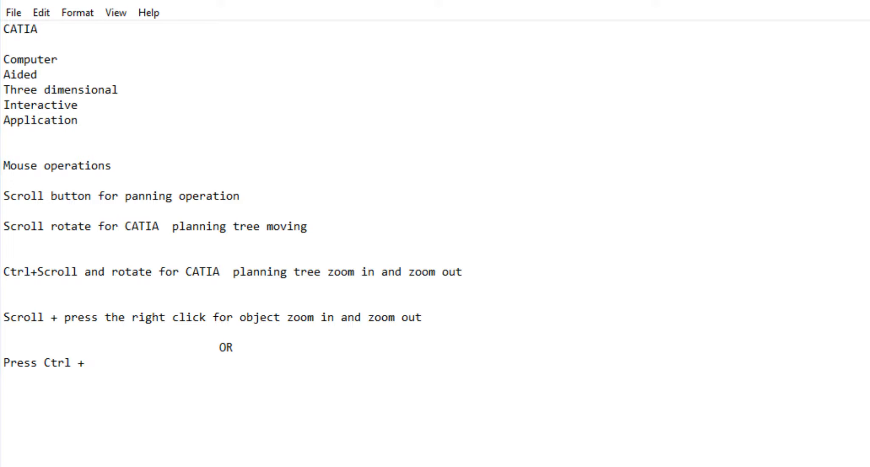
type("scroll bu")
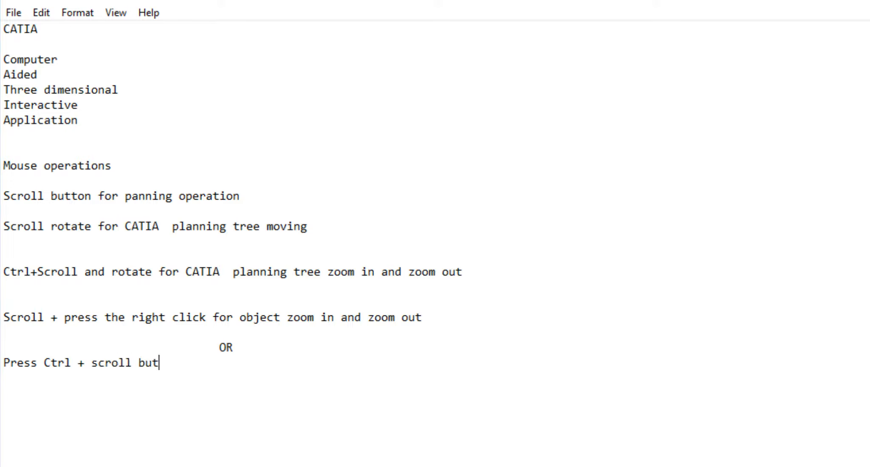
type("ton")
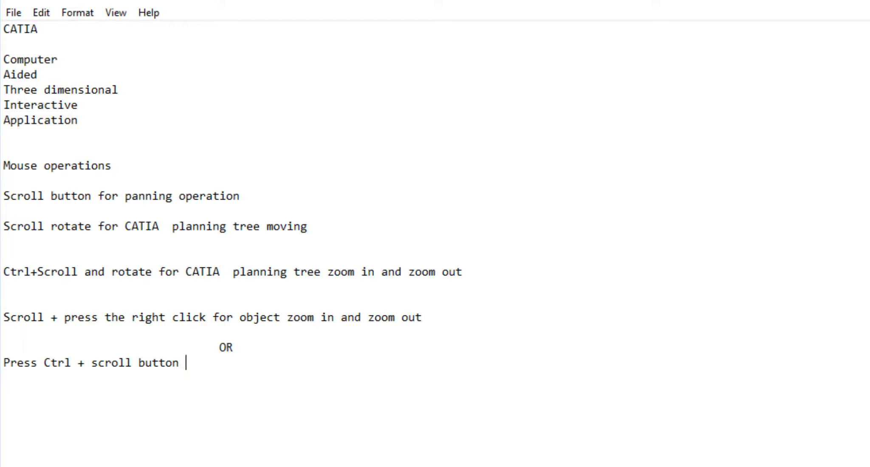
type("for ob")
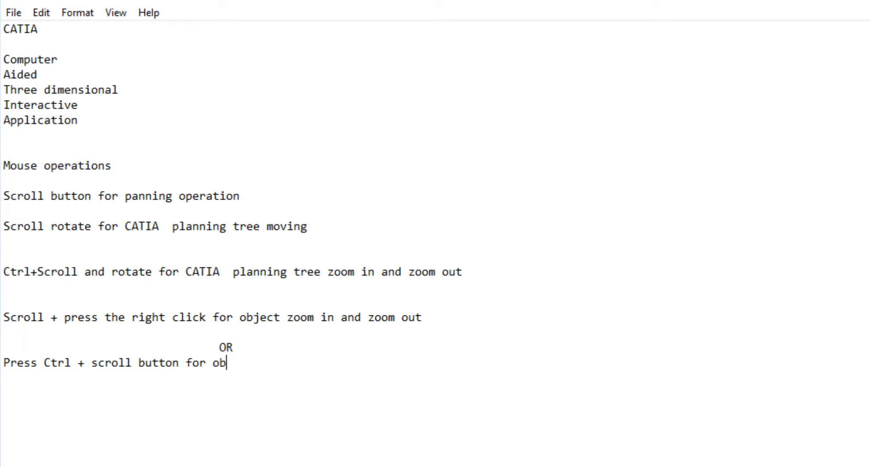
type("ject zoom in and")
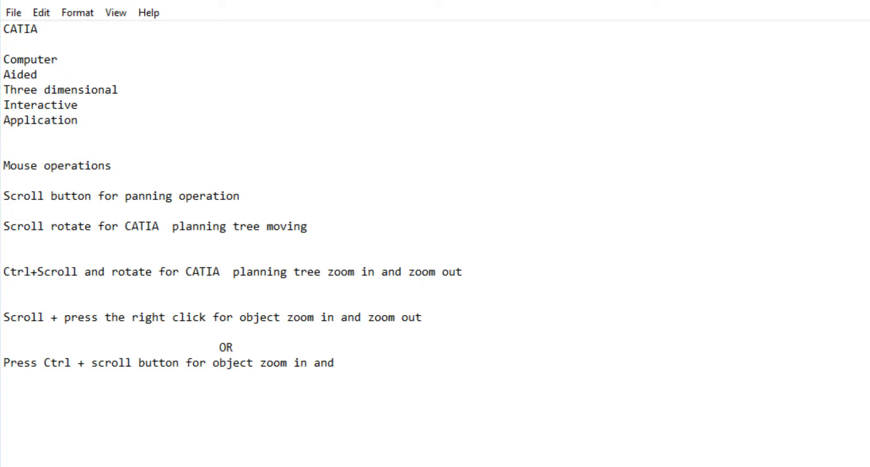
type("zoom o")
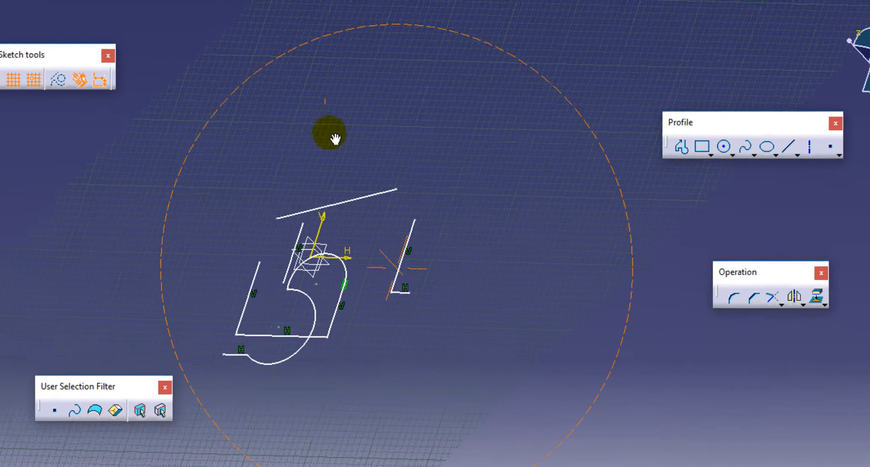
Drag to rotate and tilt the xy-plane sketch into a new 3D orientation.
left_click_drag(330, 133, 218, 273)
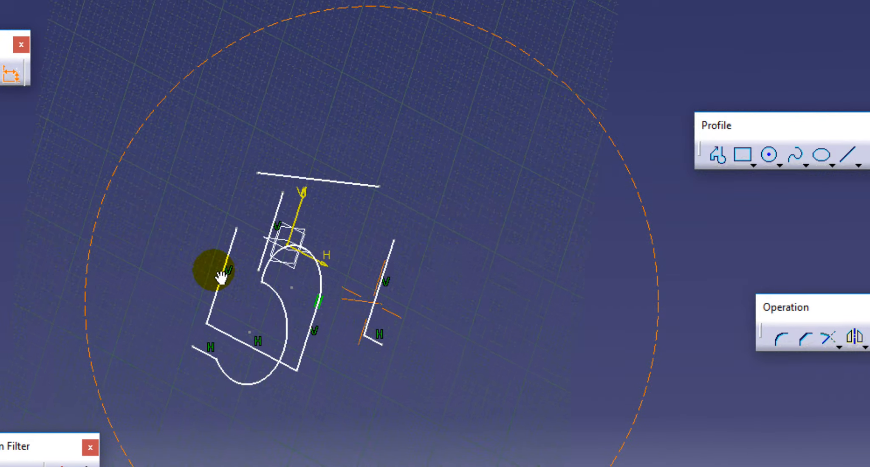
left_click_drag(219, 272, 297, 349)
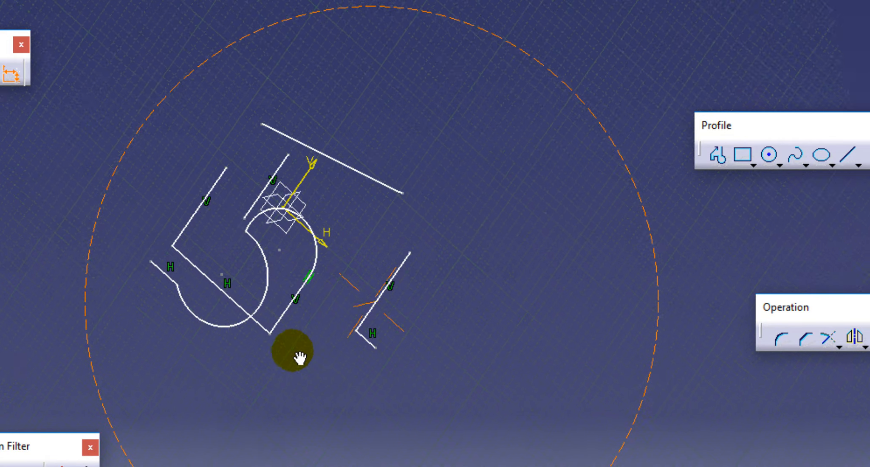
left_click_drag(297, 355, 511, 383)
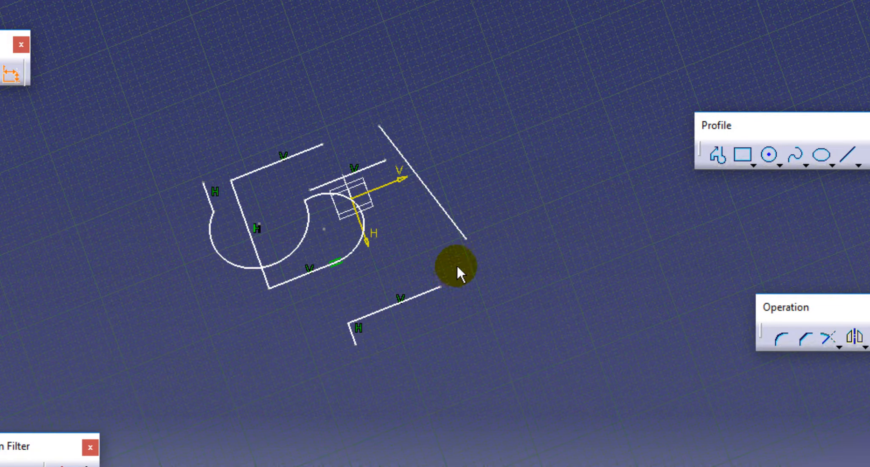
mouse_move(501, 214)
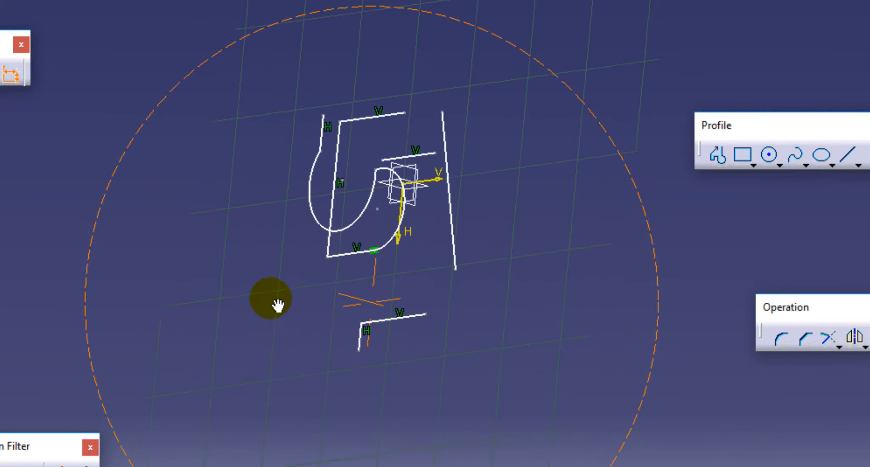
left_click_drag(271, 299, 327, 200)
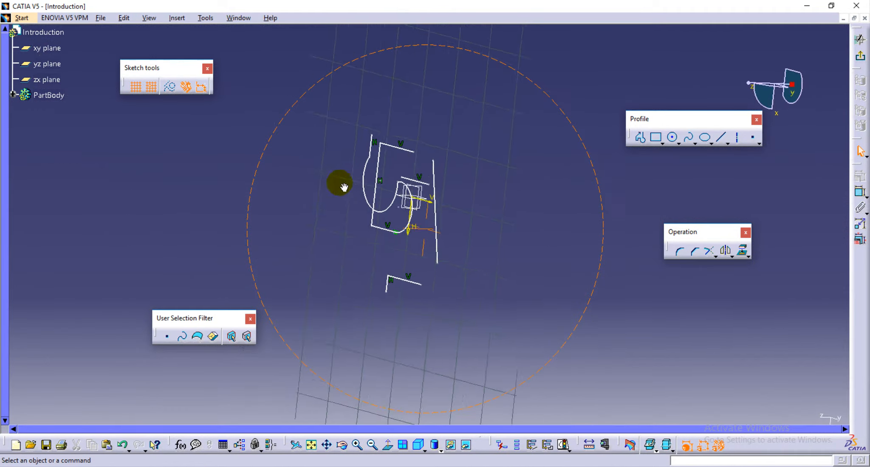
left_click_drag(341, 186, 399, 133)
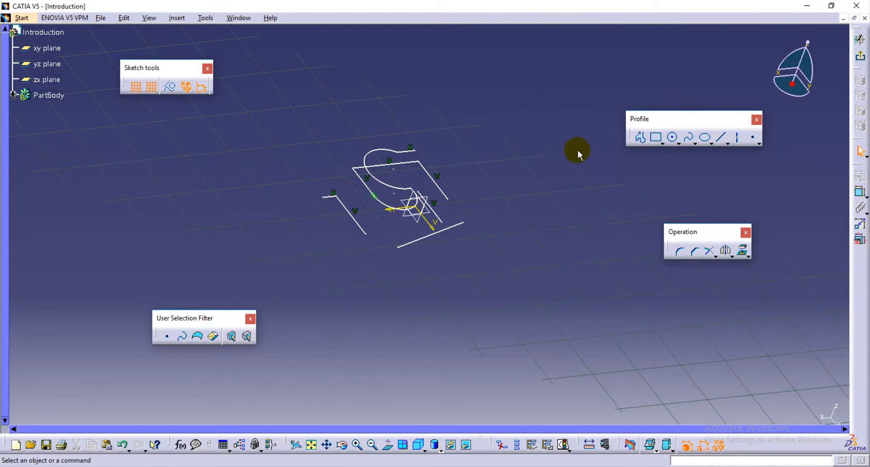
mouse_move(605, 278)
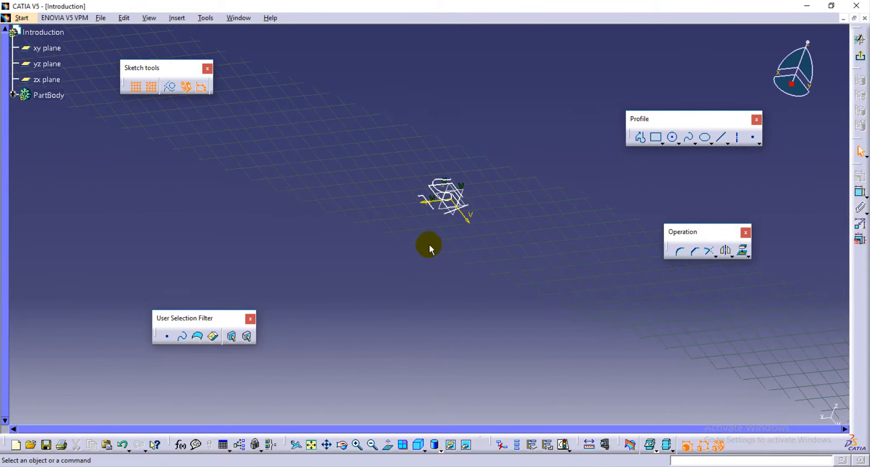
left_click_drag(430, 249, 538, 358)
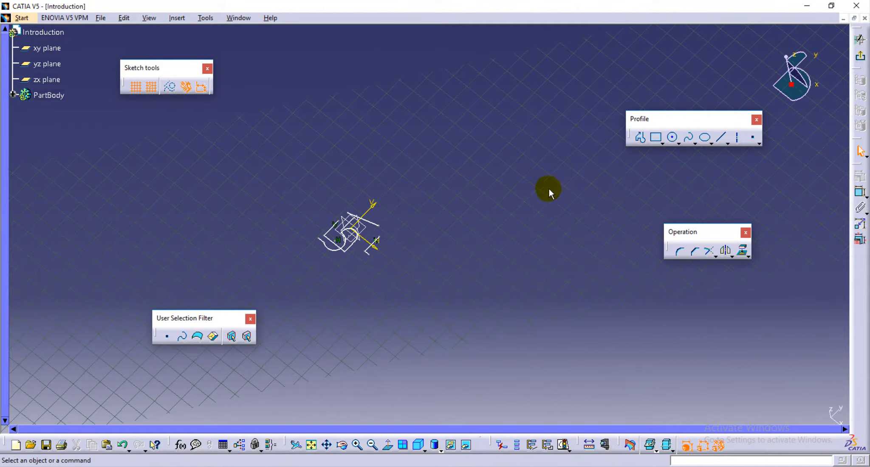
mouse_move(312, 445)
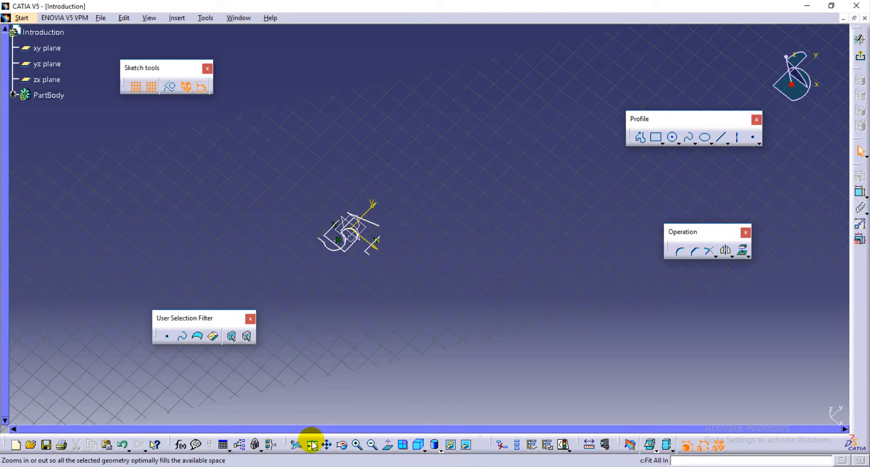
mouse_move(312, 444)
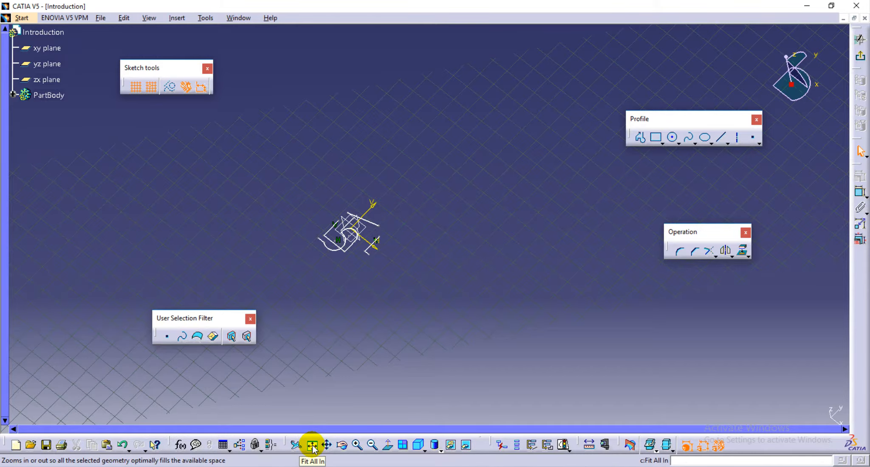
left_click(312, 445)
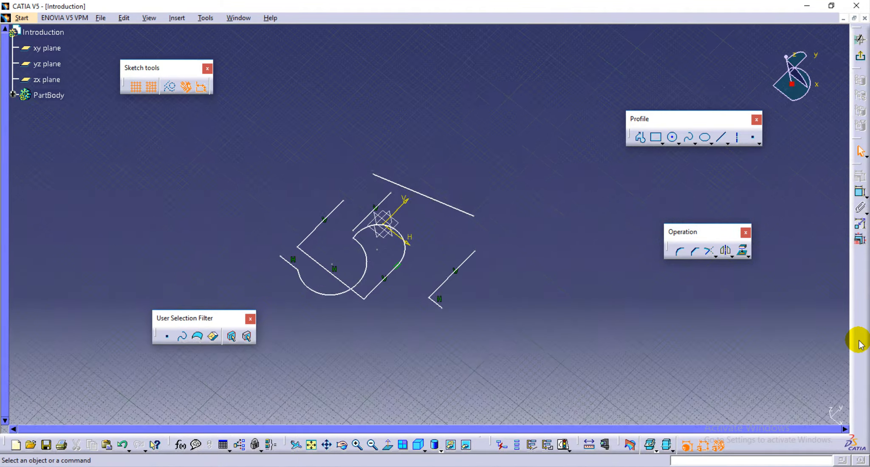
left_click(373, 445)
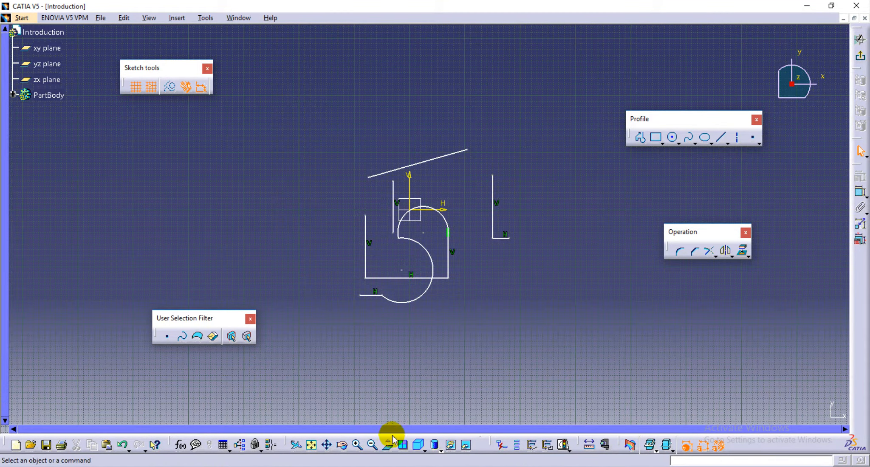
mouse_move(560, 167)
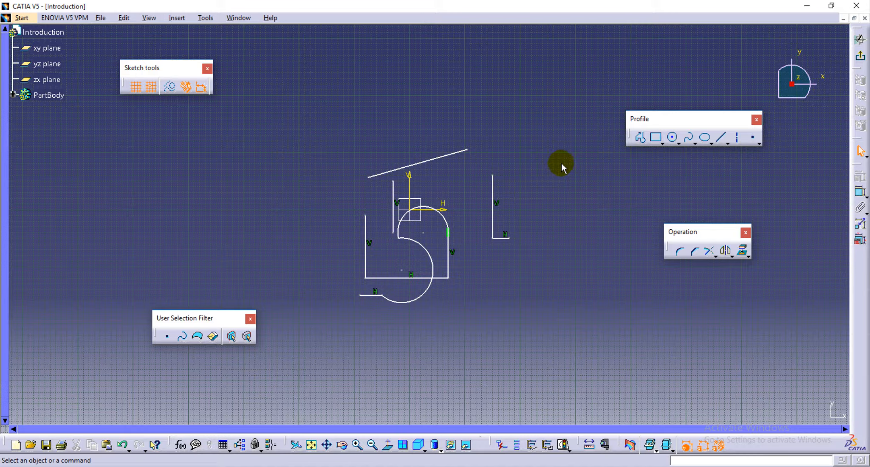
mouse_move(551, 184)
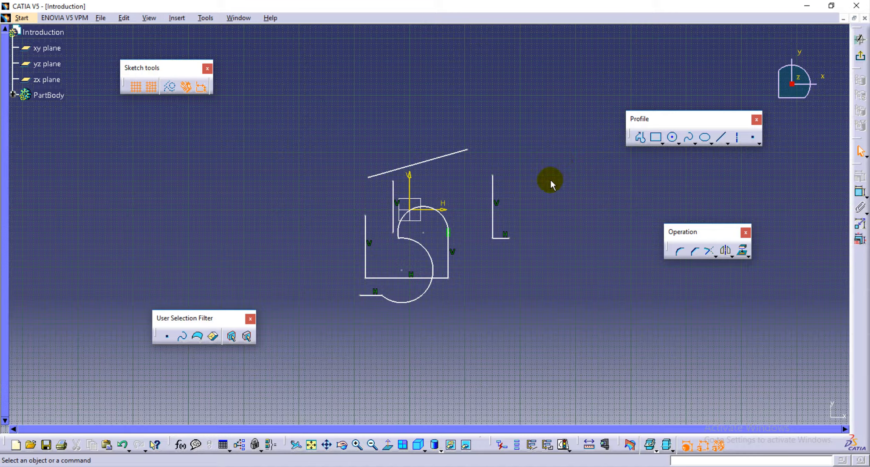
mouse_move(544, 189)
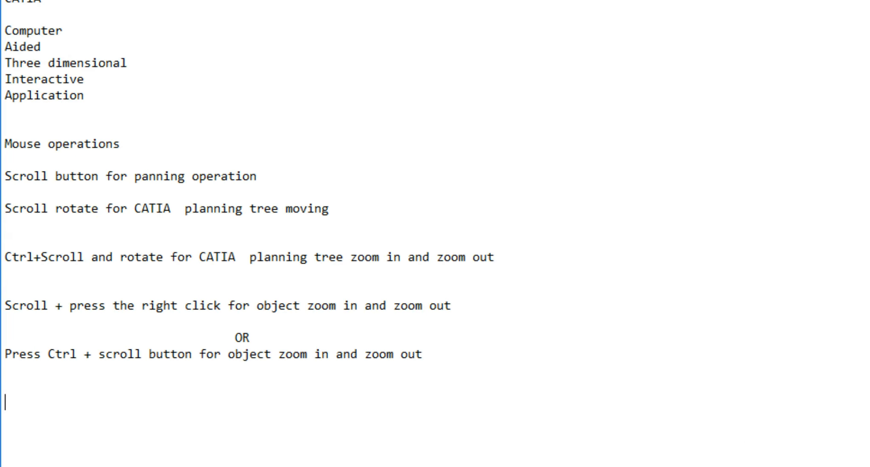
Add the note 'scroll + right click cont.. for objects zoom in and zoom out', then 'OR' beneath it.
type("scroll")
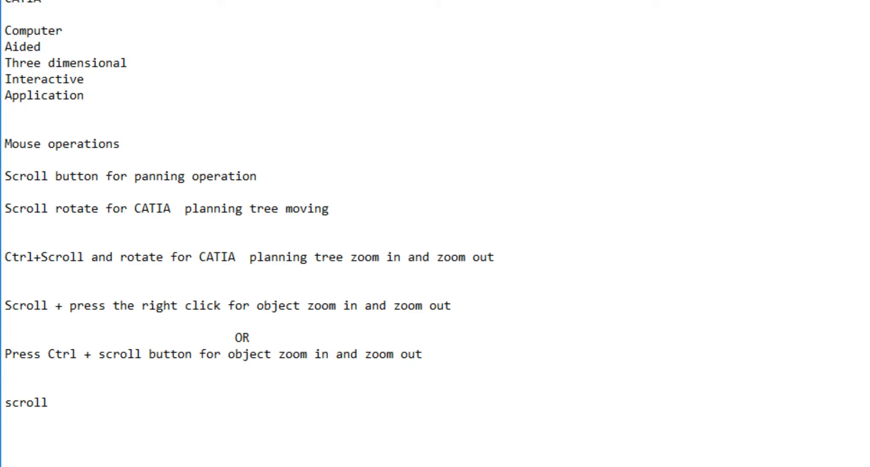
type("+")
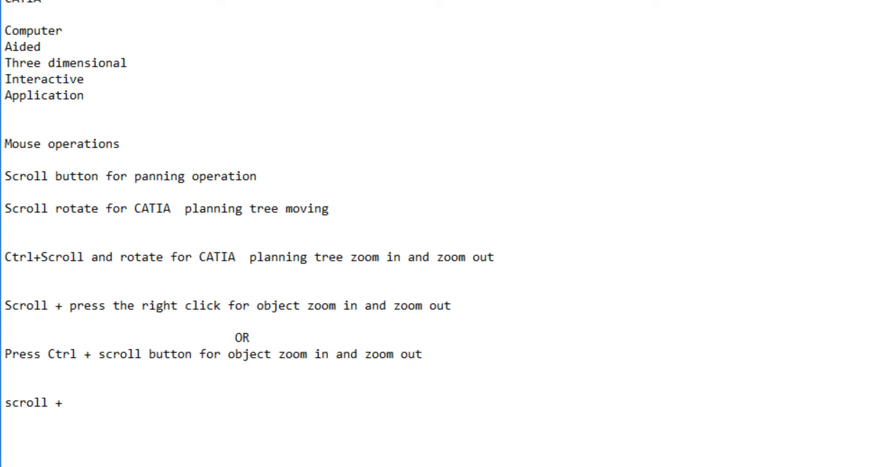
type("right")
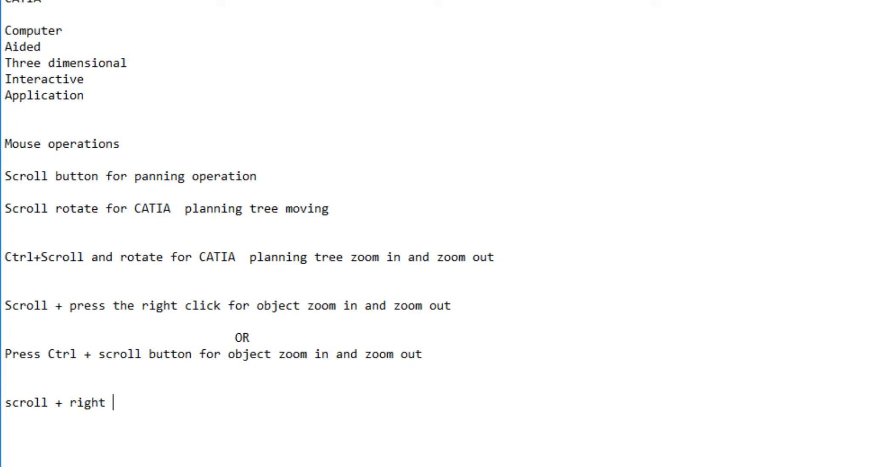
type("c")
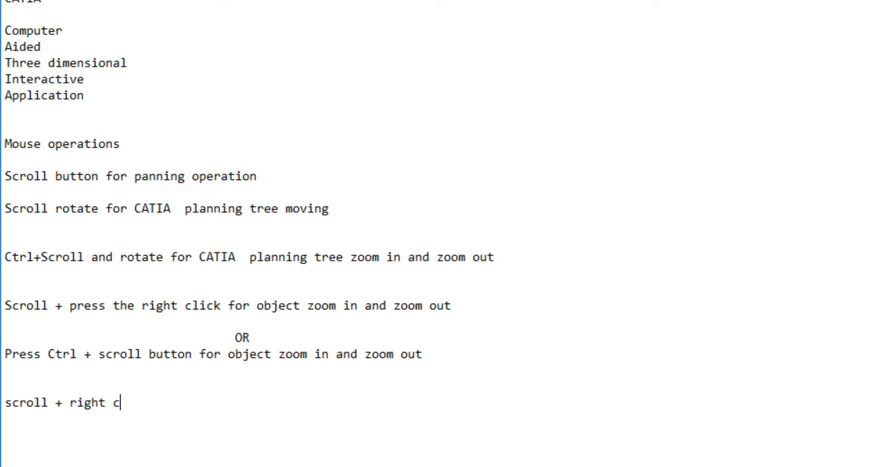
type("b")
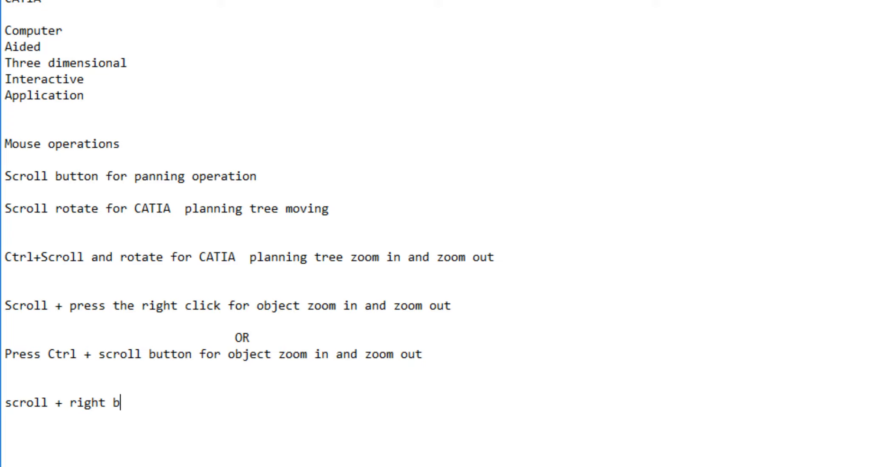
type("lick")
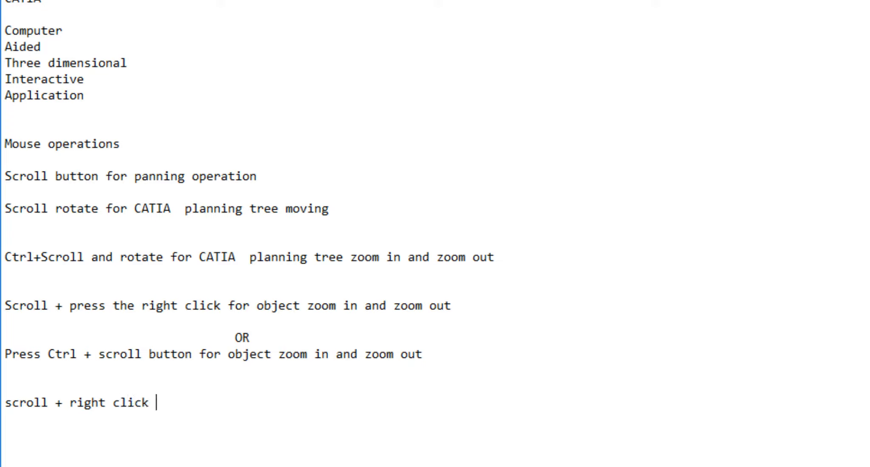
type("cont")
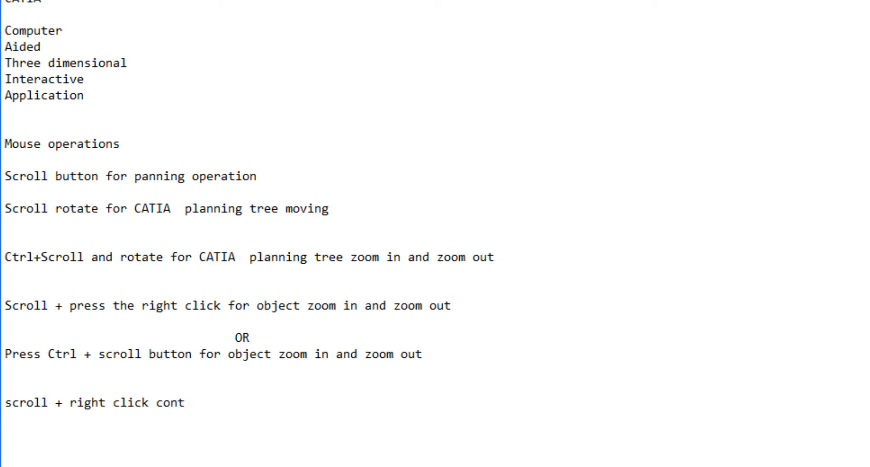
left_click(183, 402)
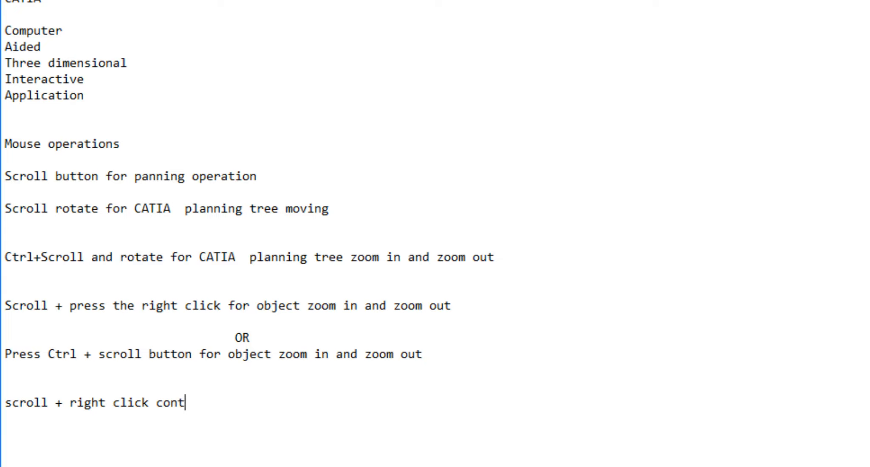
type(",,")
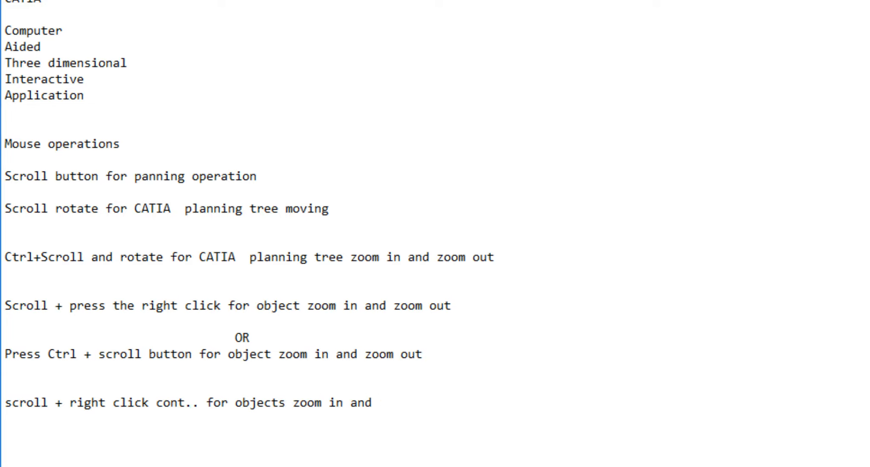
type("zoom out")
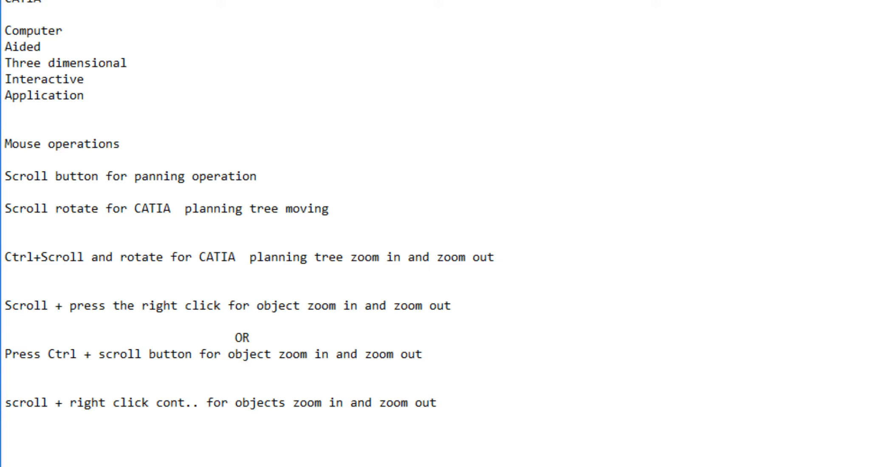
type("OR")
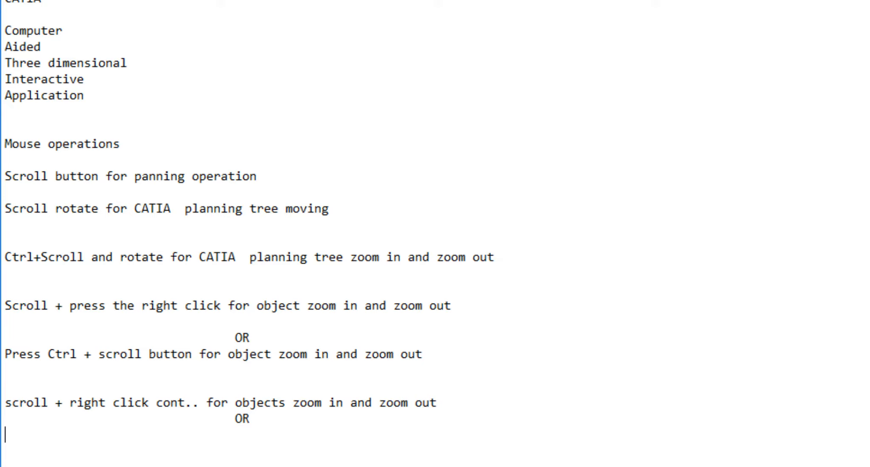
Write 'Press scroll button + ctrl key on keyboard for objects zoom in and out on the screen'.
type("Press")
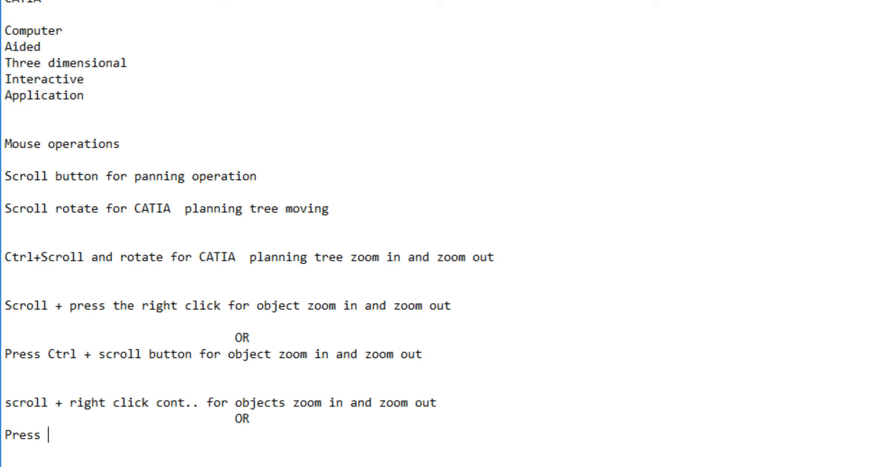
type("scro")
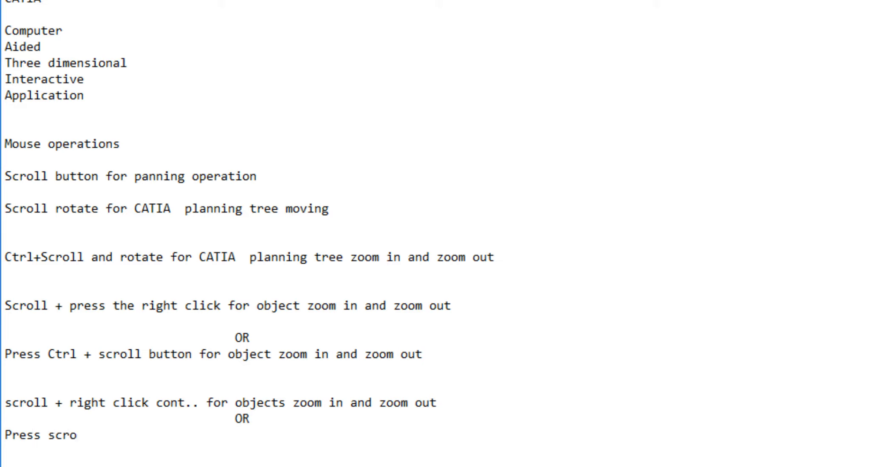
type("ll butto")
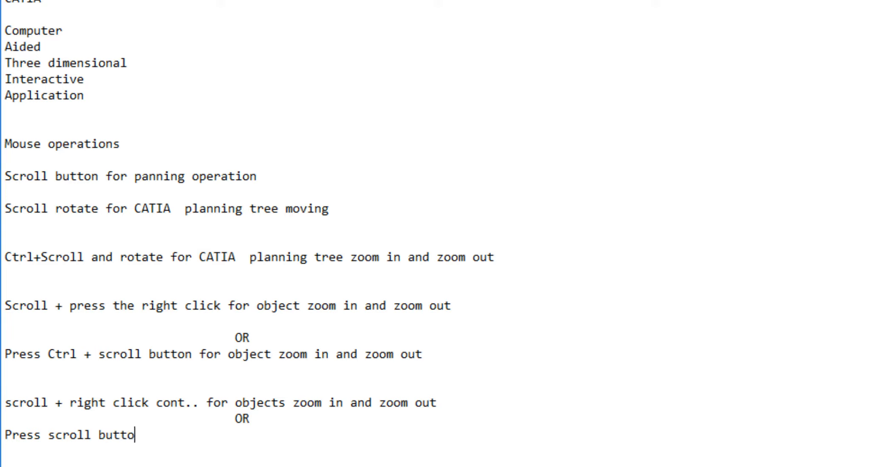
type("n + ctrl key on keyb")
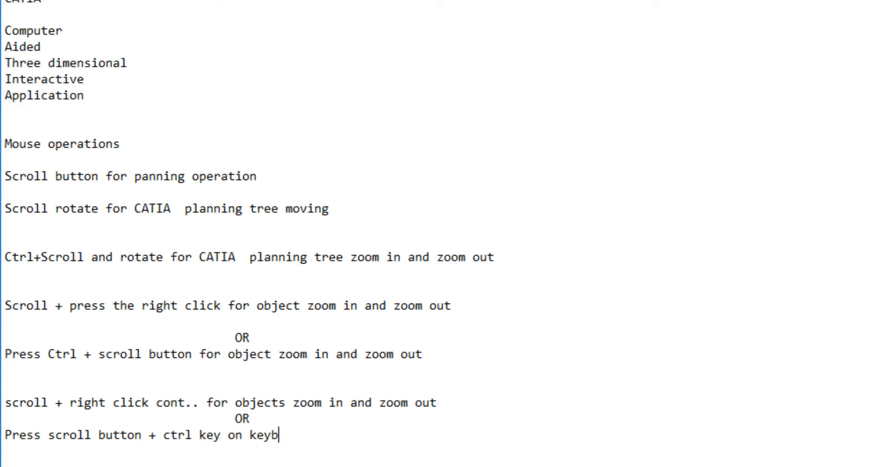
type("oard")
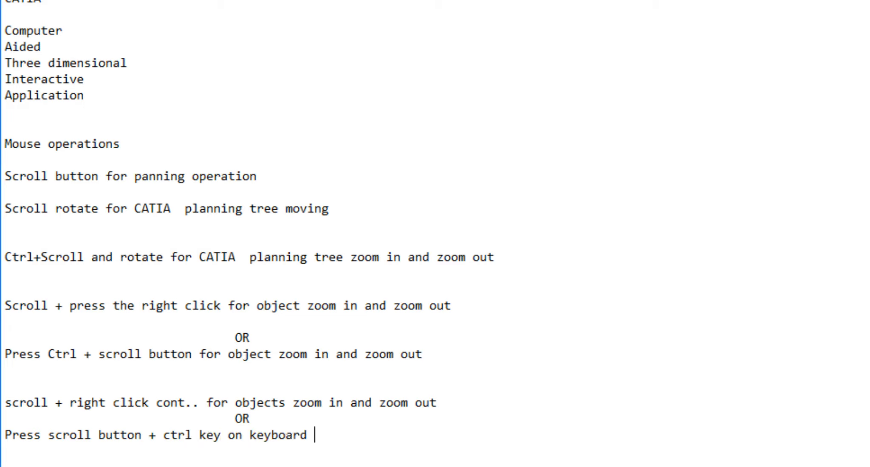
type("for objects")
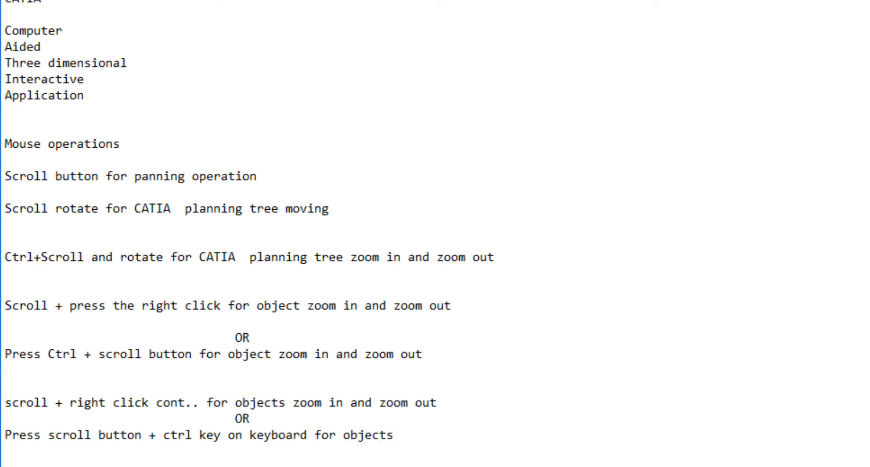
type("zoon=")
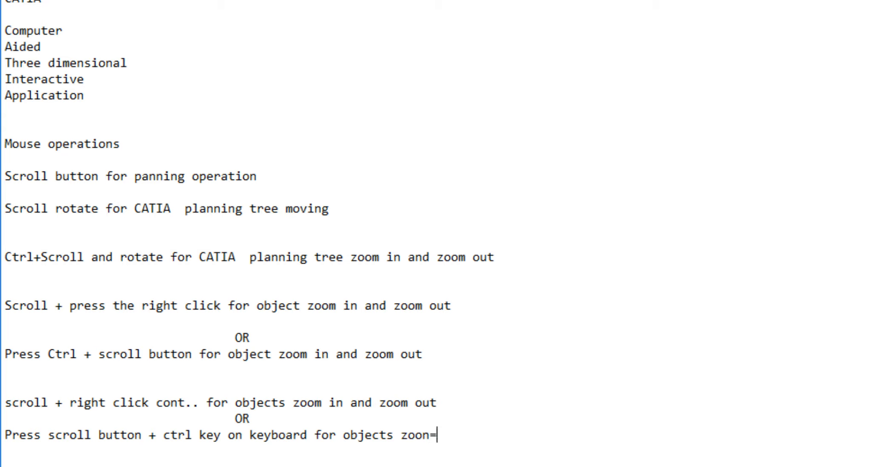
type("in")
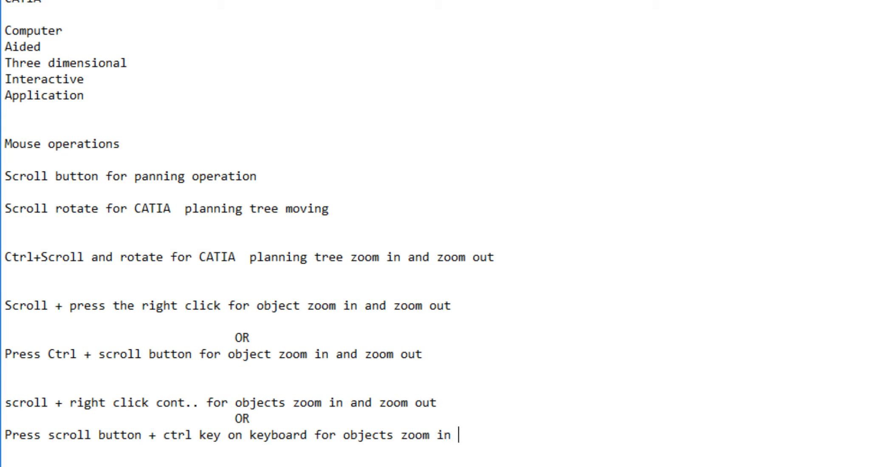
type("and out on the scr")
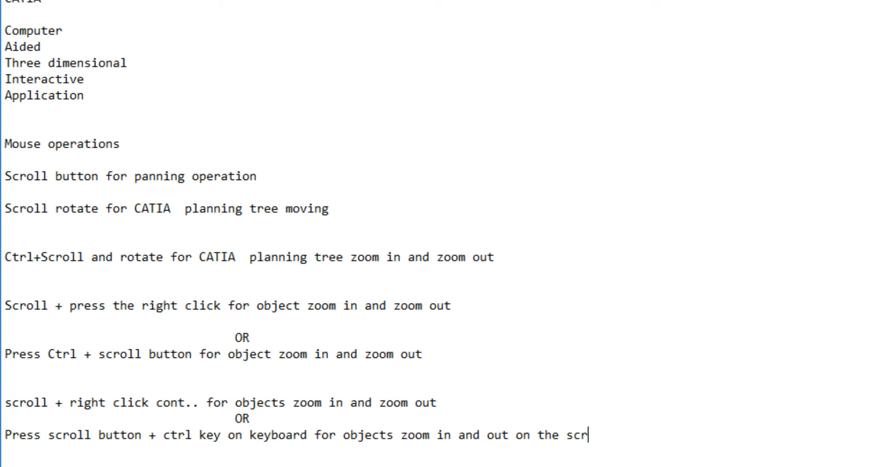
type("een")
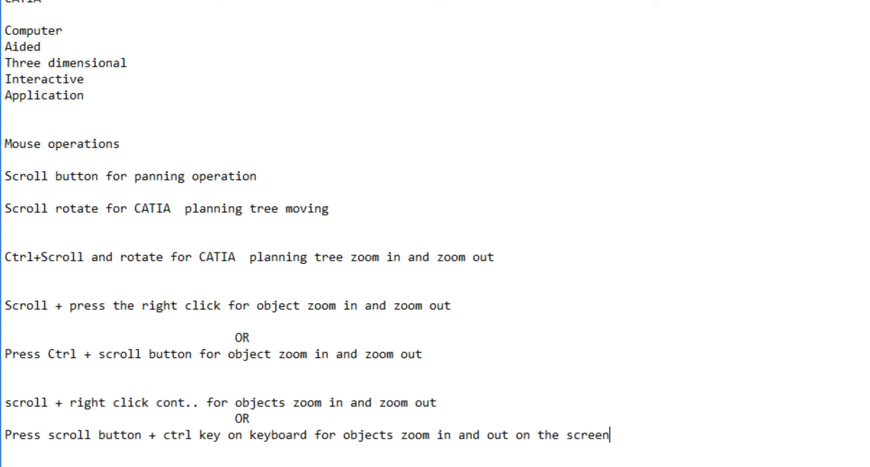